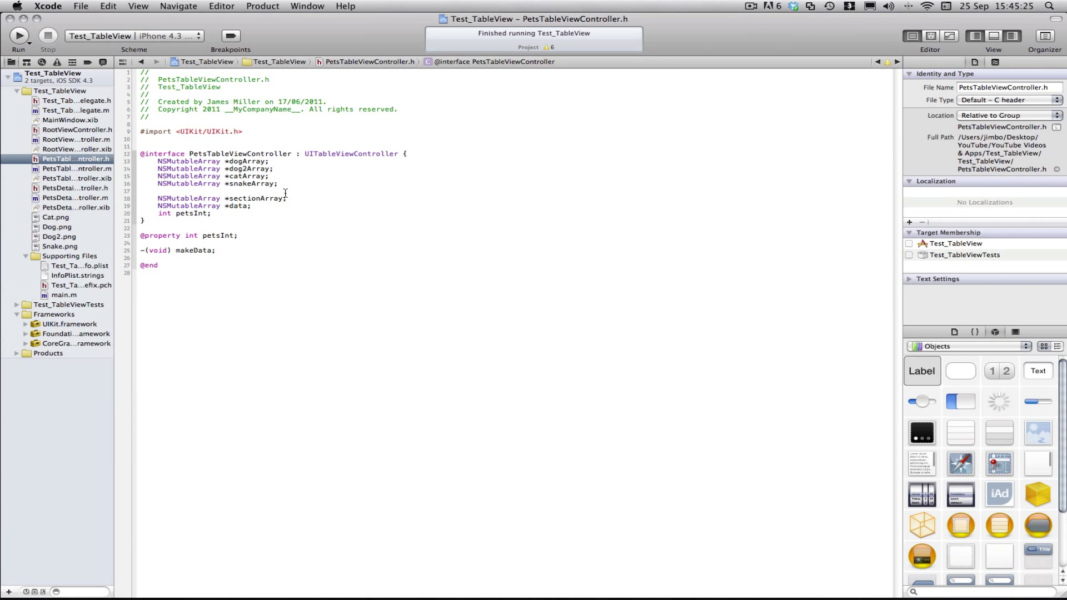
mouse_move(251, 243)
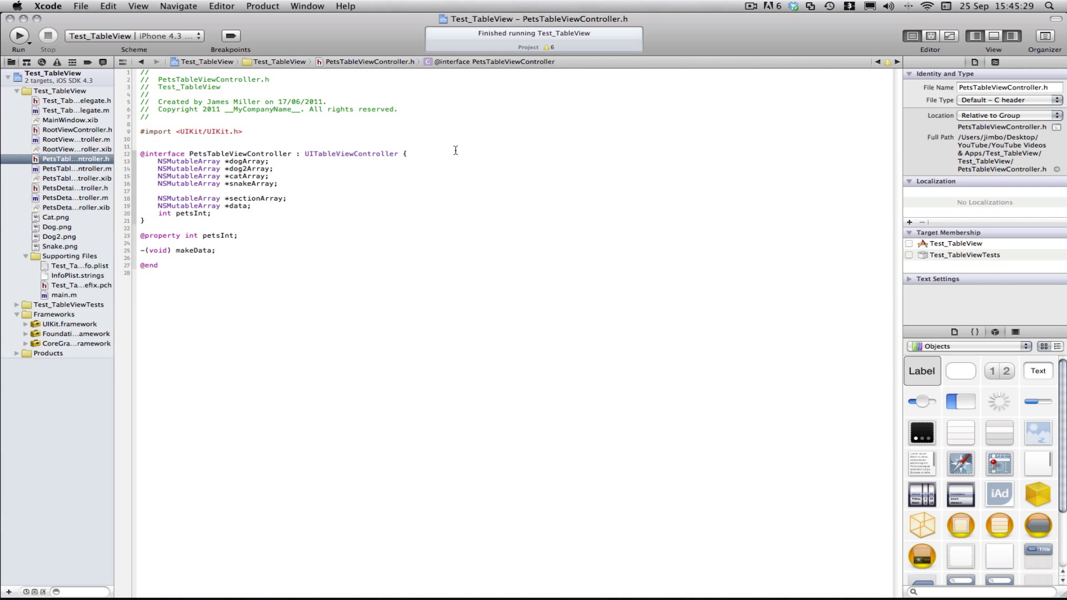
mouse_move(417, 136)
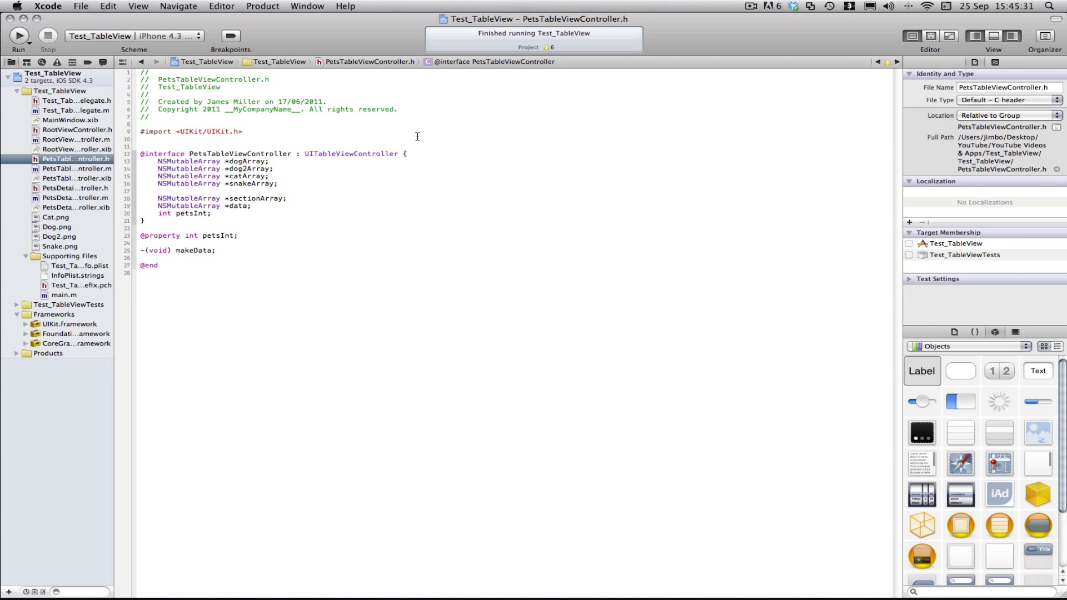
mouse_move(380, 239)
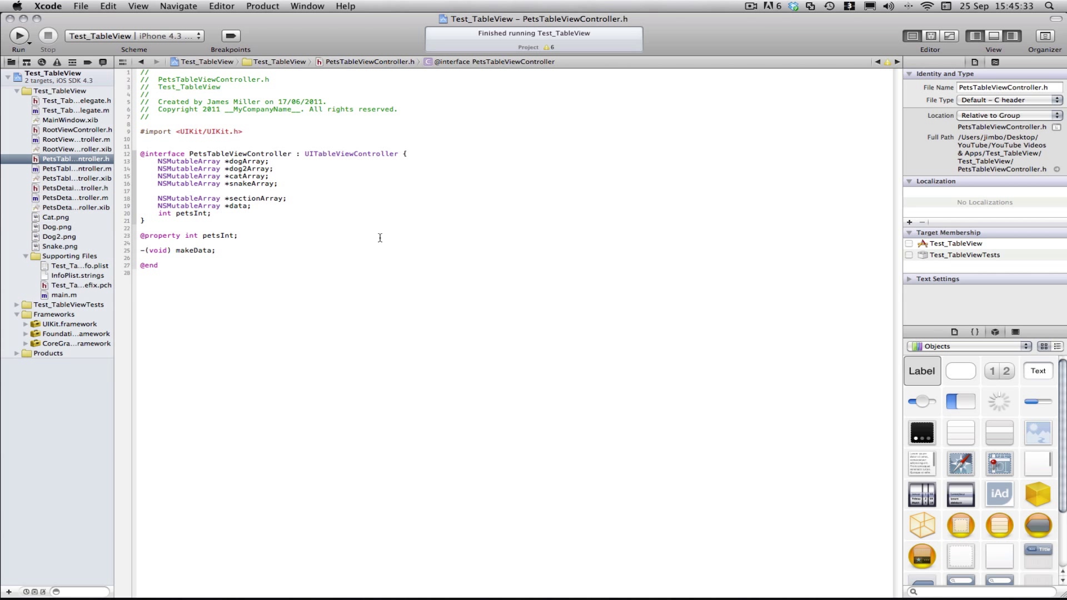
mouse_move(407, 101)
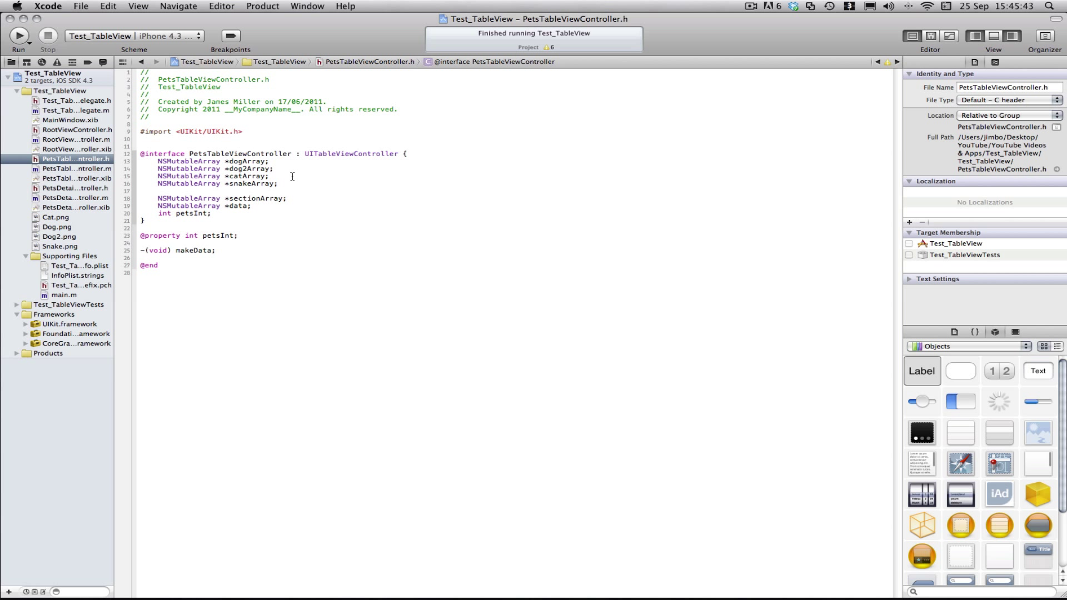
mouse_move(364, 54)
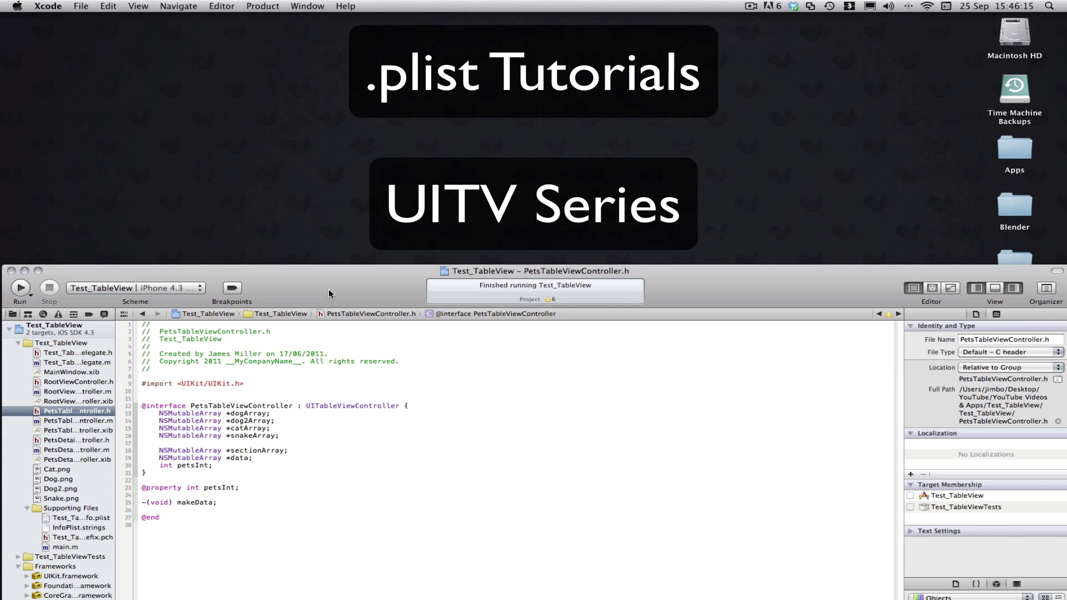
mouse_move(339, 293)
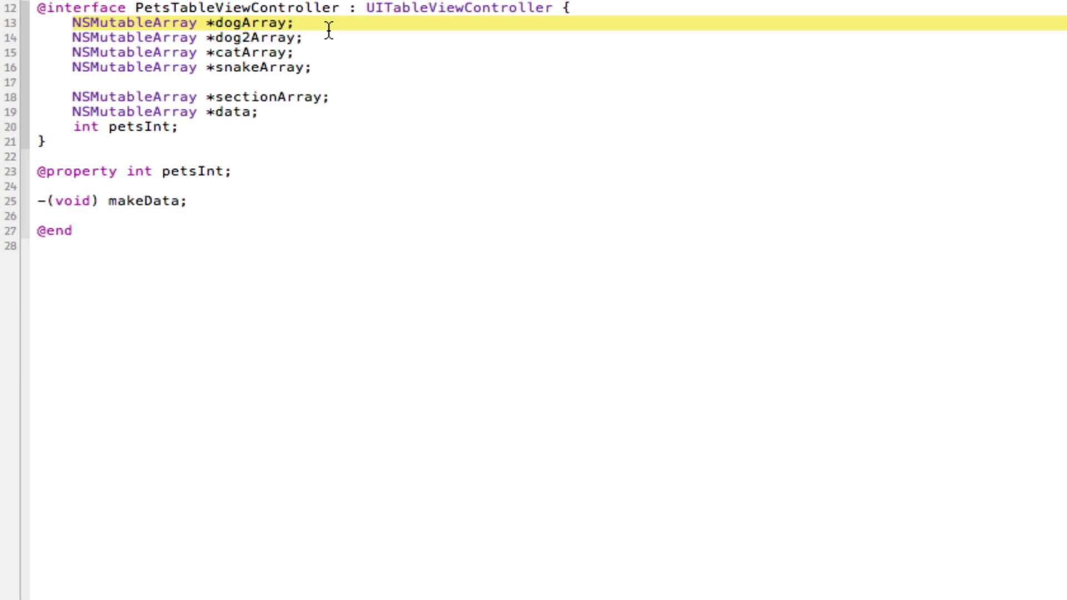
- Highlight the dogArray and other pet array declarations, then clear the selection
double_click(133, 22)
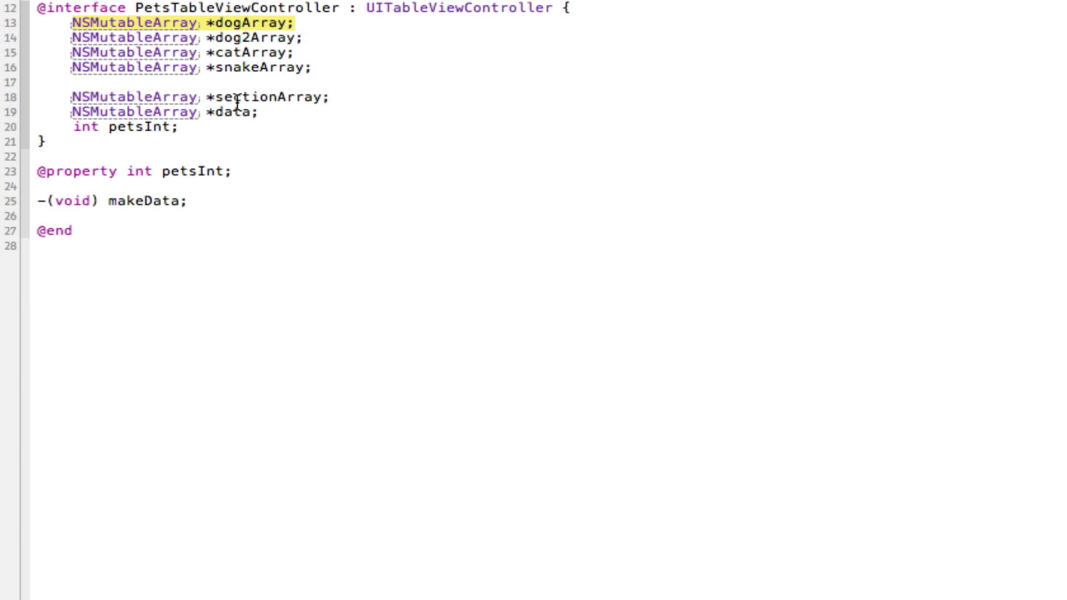
drag(72, 24, 310, 67)
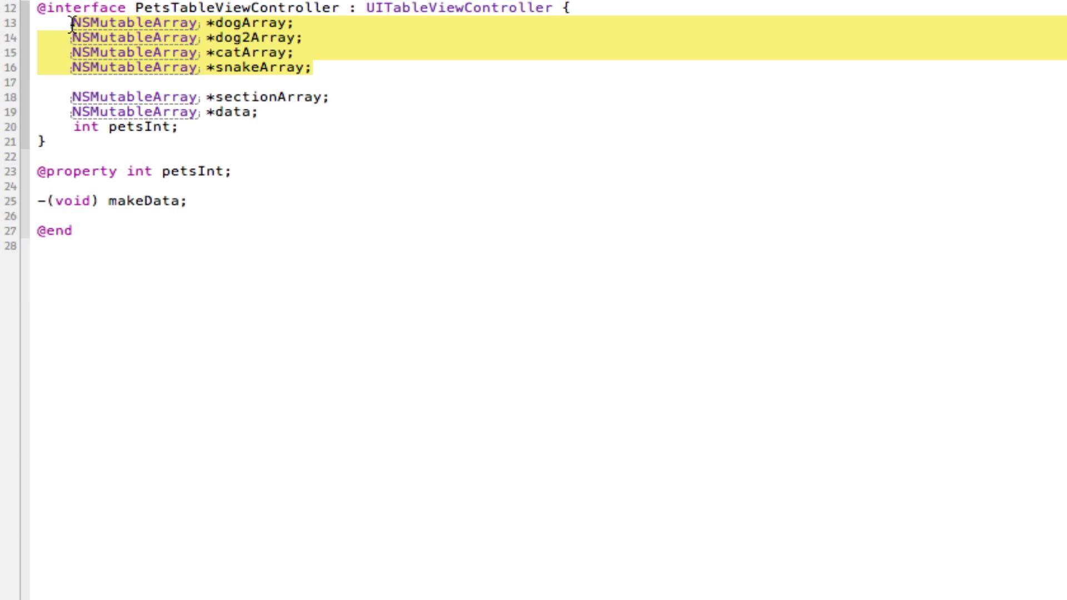
click(245, 24)
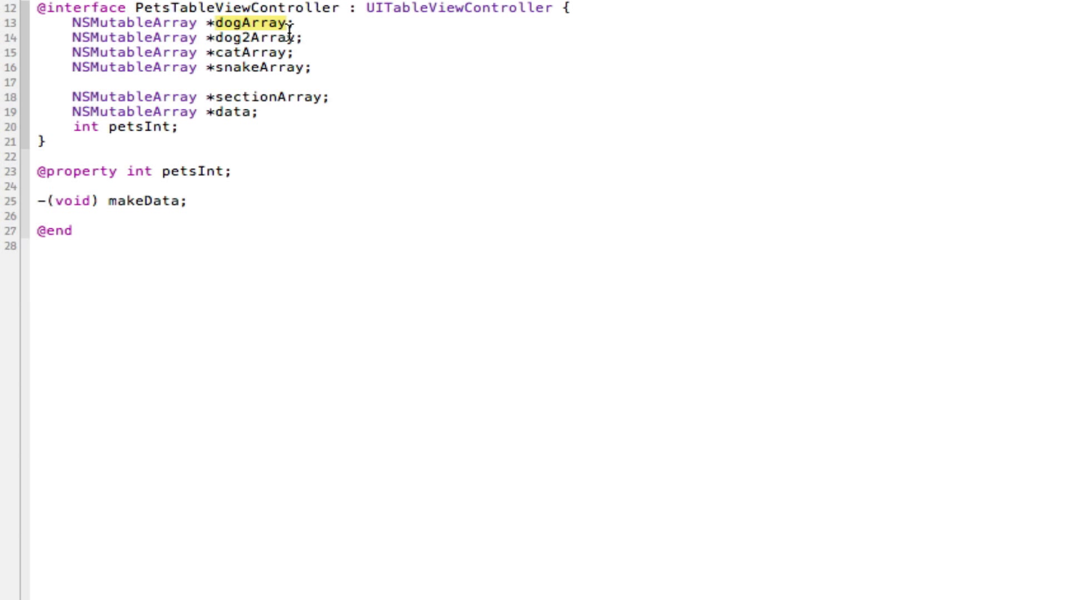
mouse_move(245, 24)
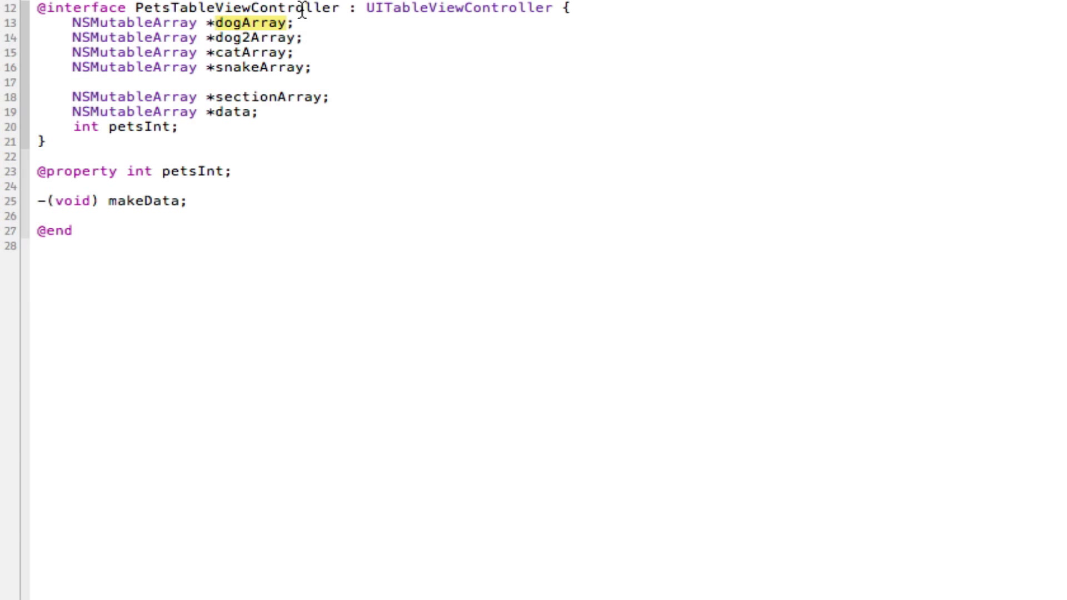
mouse_move(294, 20)
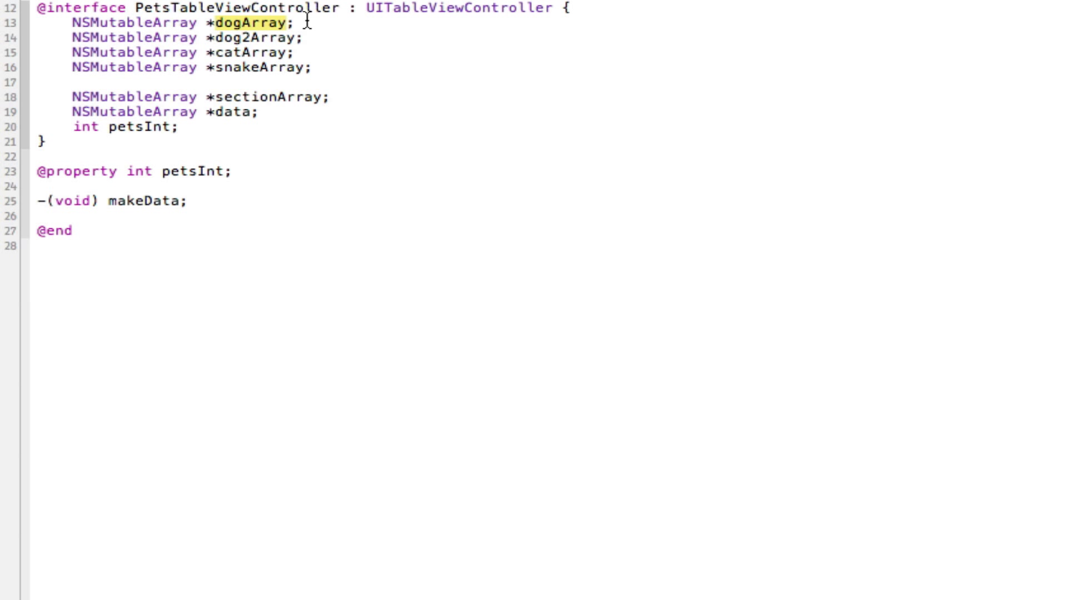
mouse_move(152, 22)
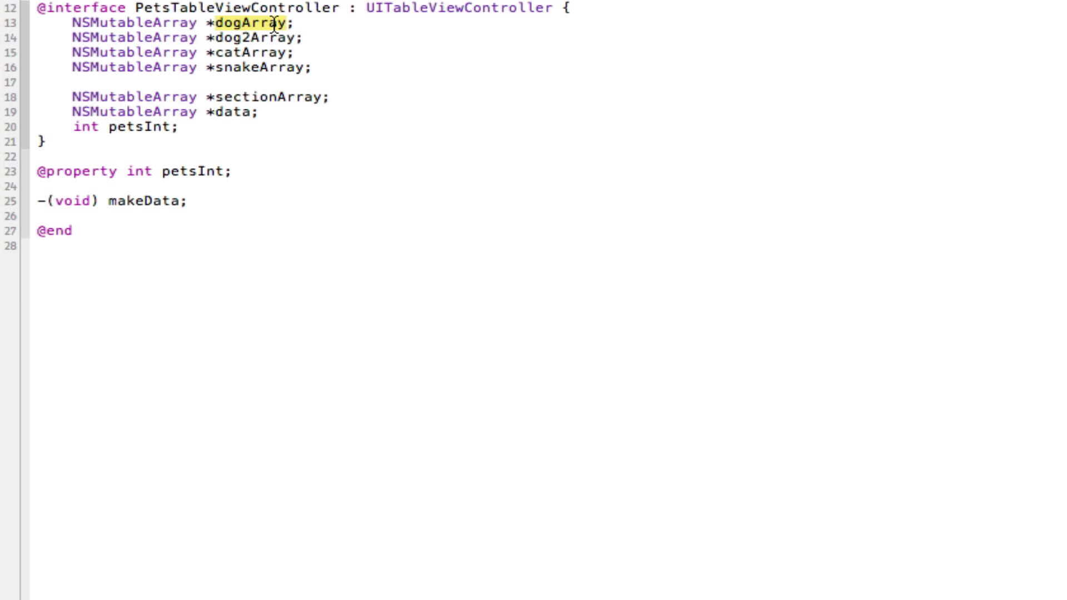
mouse_move(141, 18)
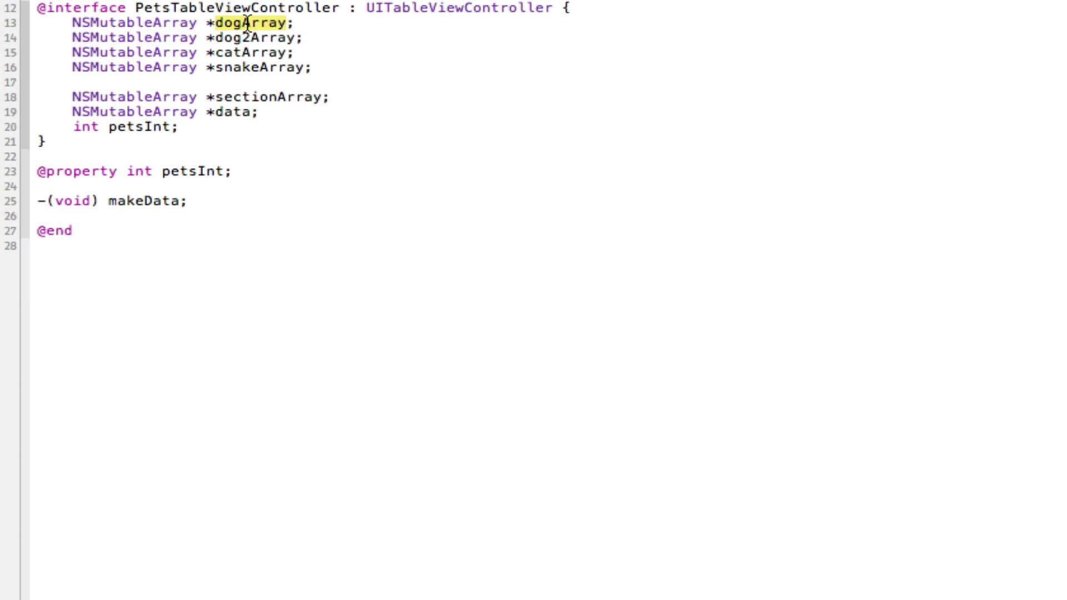
mouse_move(255, 9)
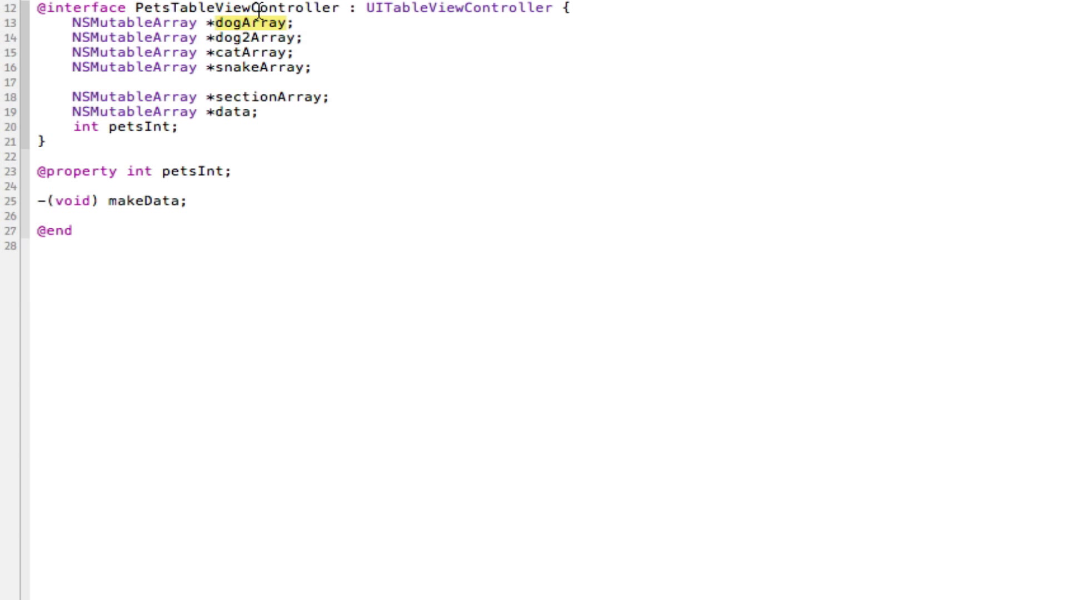
- Scroll down to makeData and select the hard-coded Dog 1 entry
scroll(down, 3)
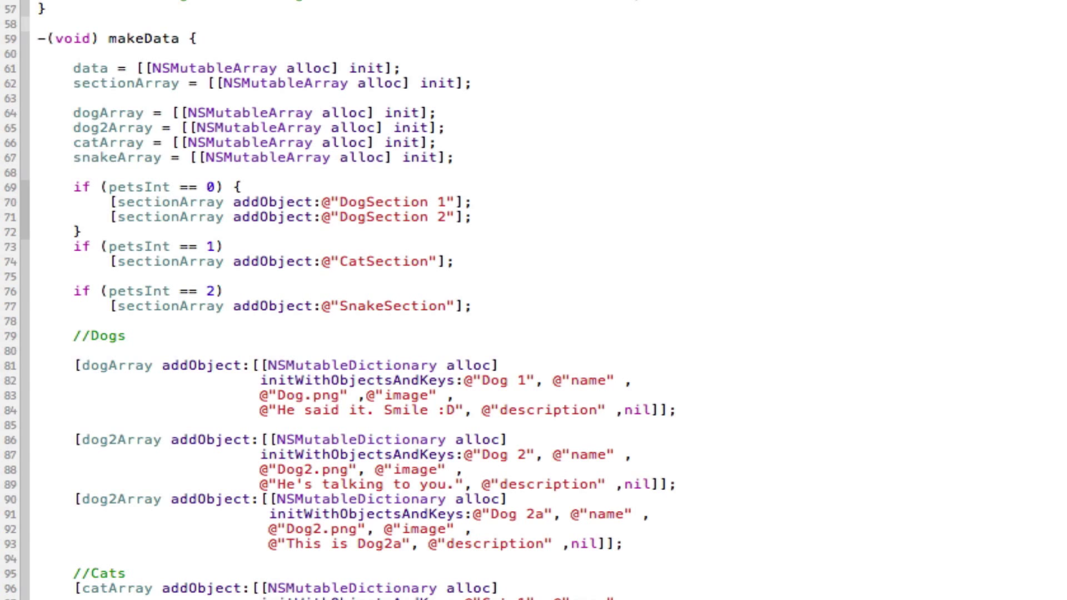
scroll(down, 3)
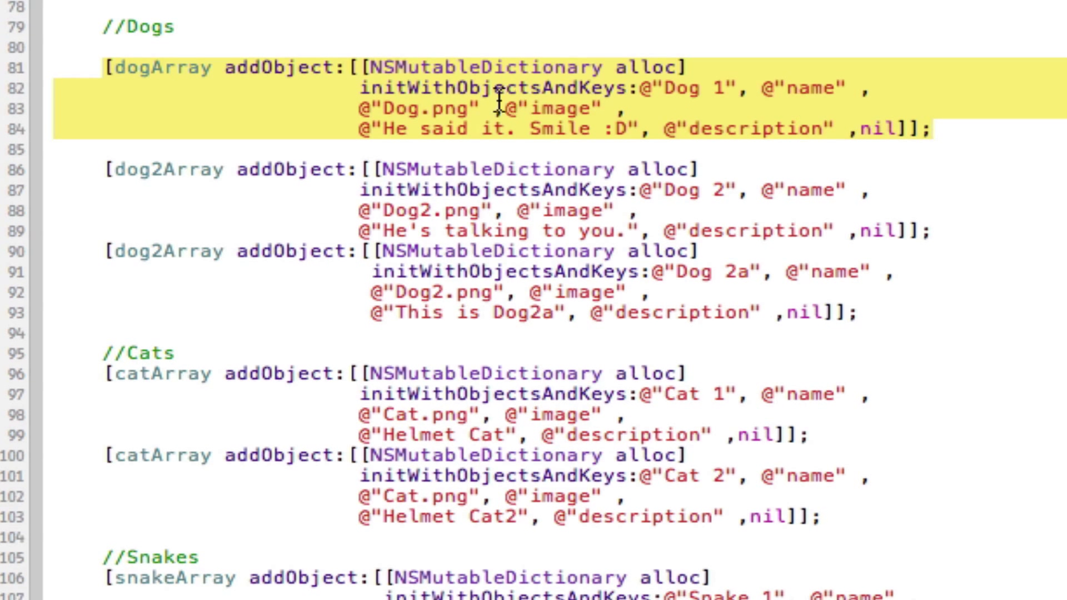
click(346, 66)
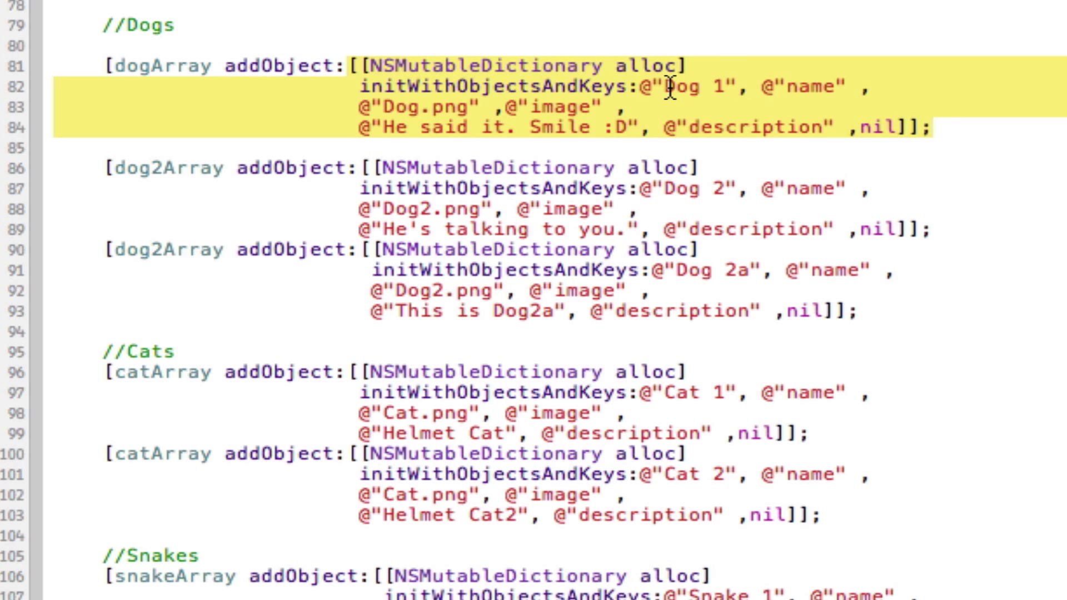
double_click(821, 87)
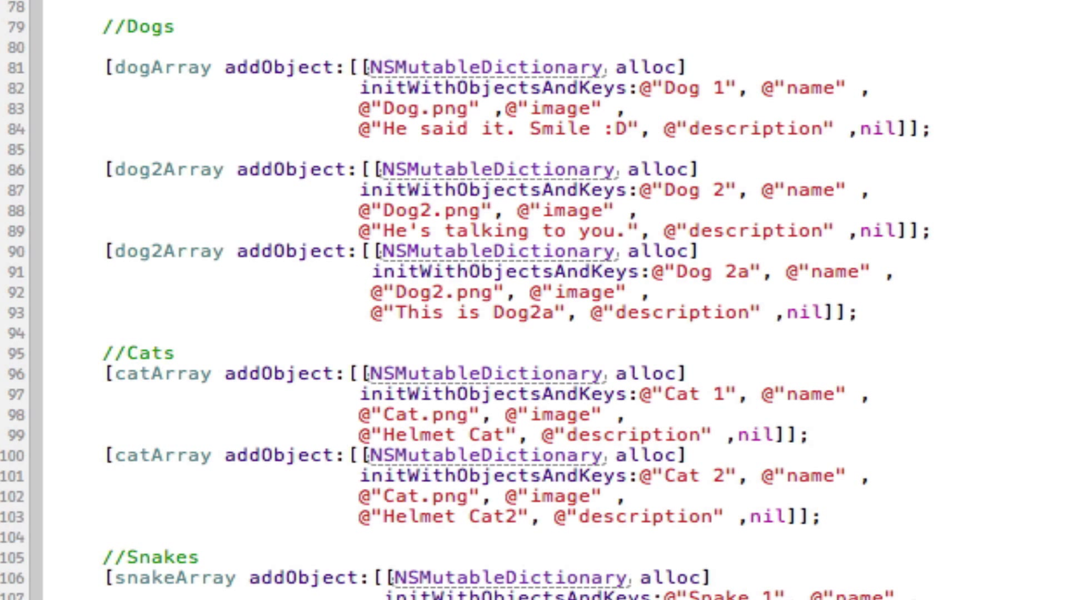
mouse_move(900, 148)
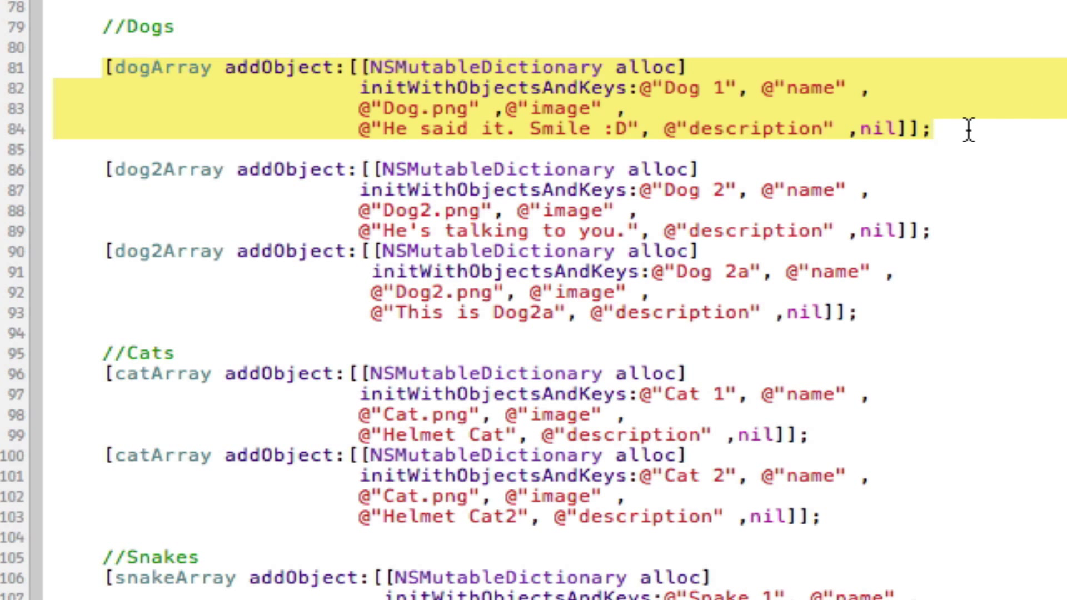
mouse_move(892, 146)
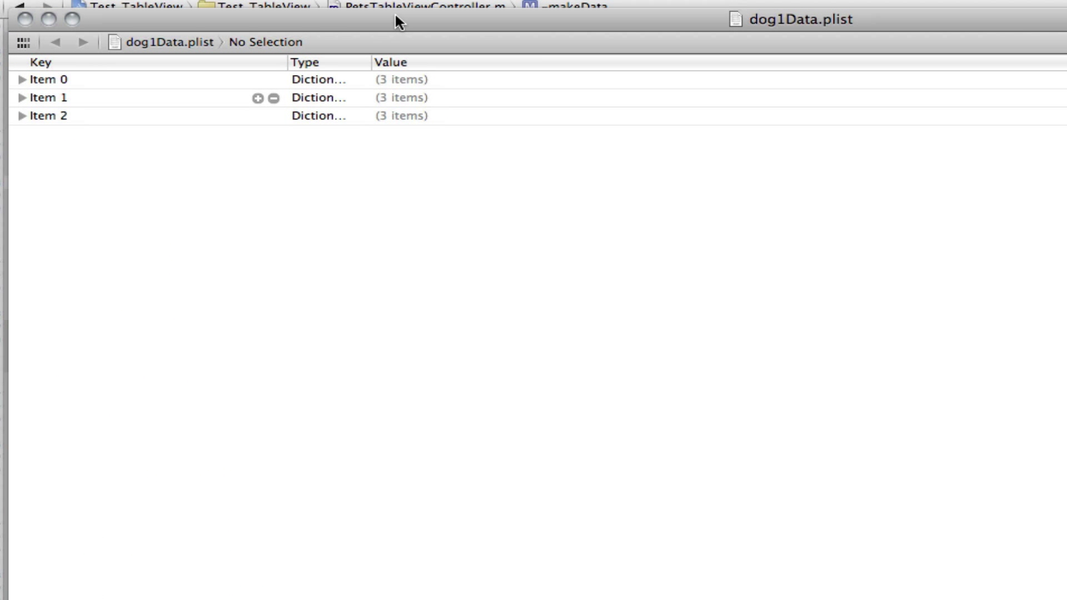
- Expand plist Items 0, 1 and 2, adding then removing an empty key
click(22, 79)
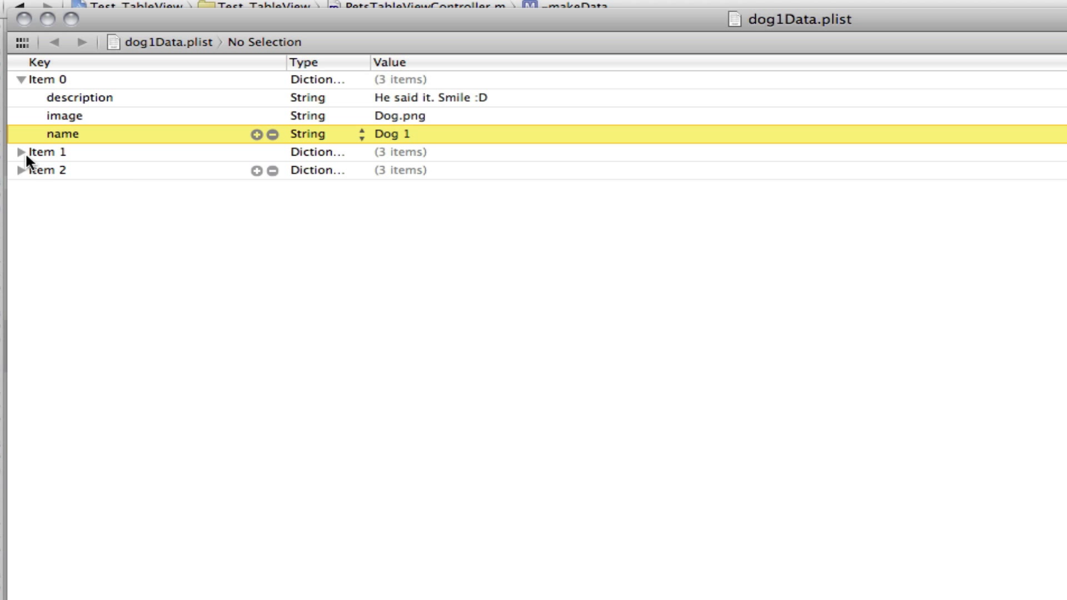
click(21, 152)
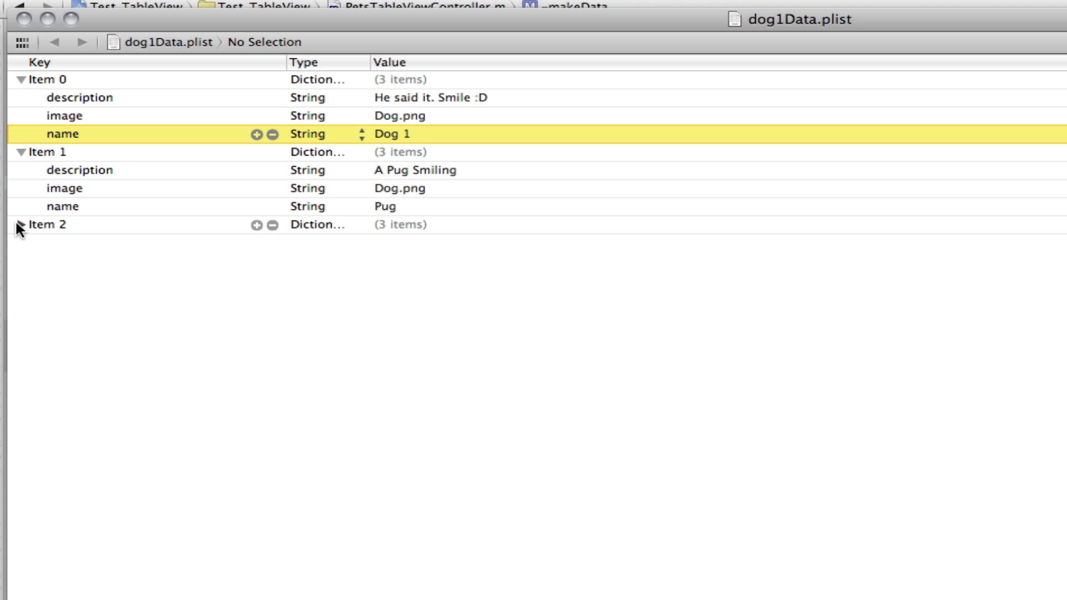
click(21, 225)
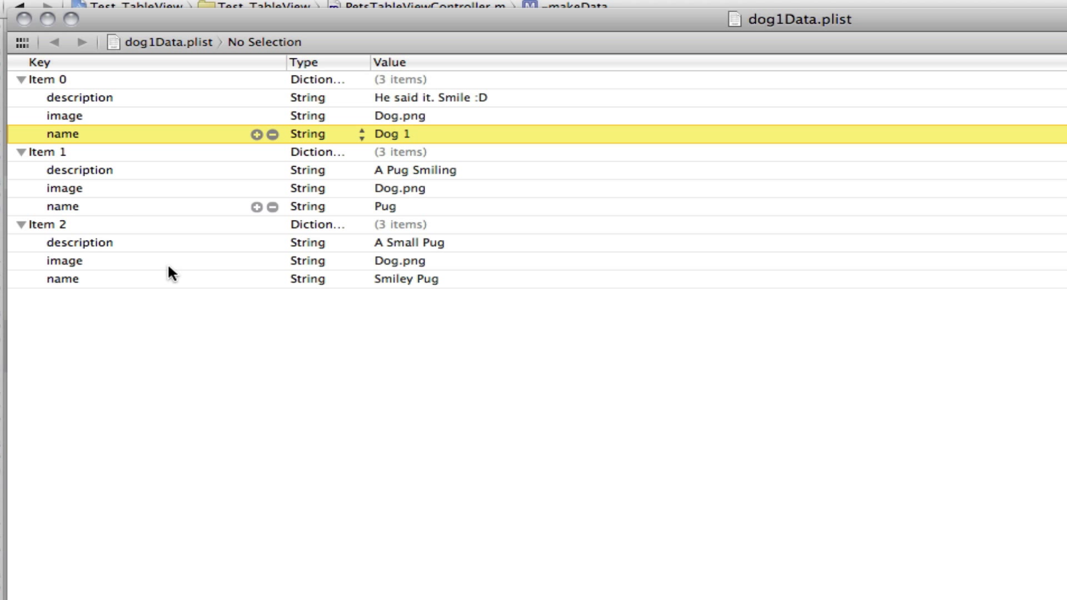
click(257, 225)
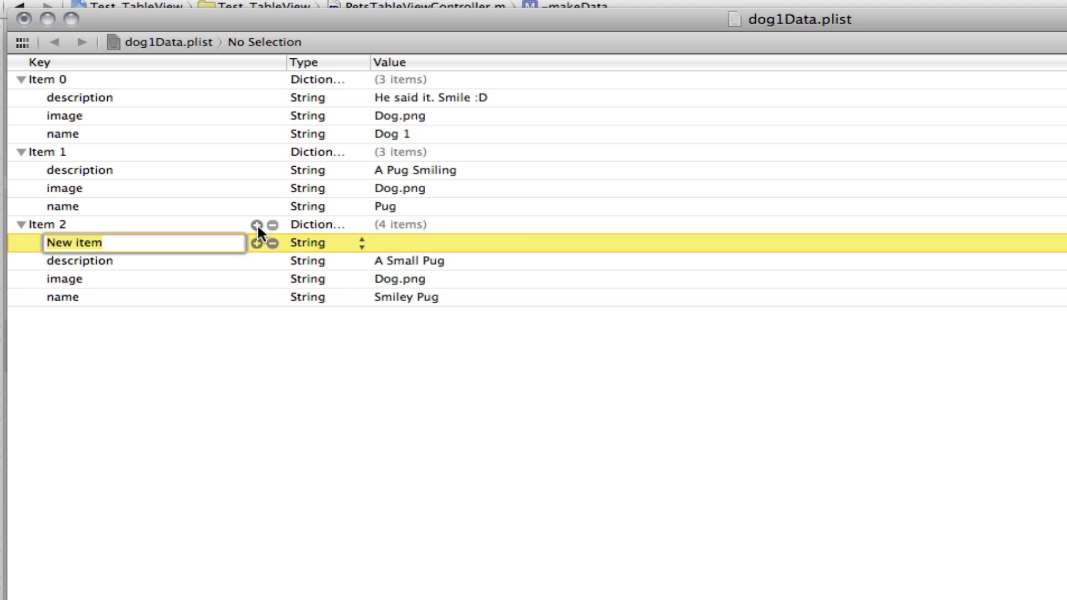
mouse_move(267, 255)
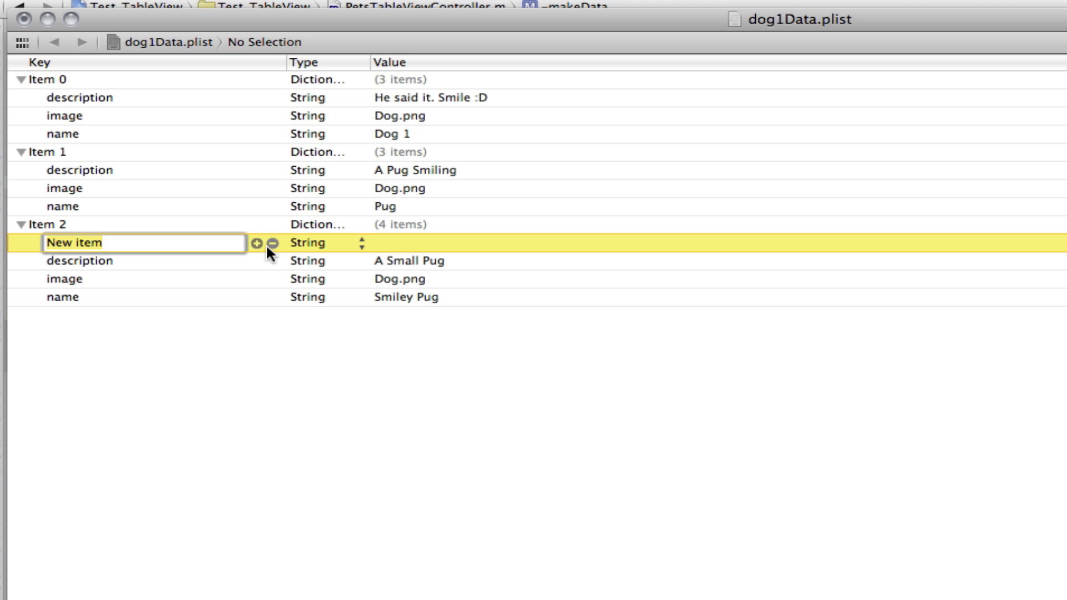
click(270, 243)
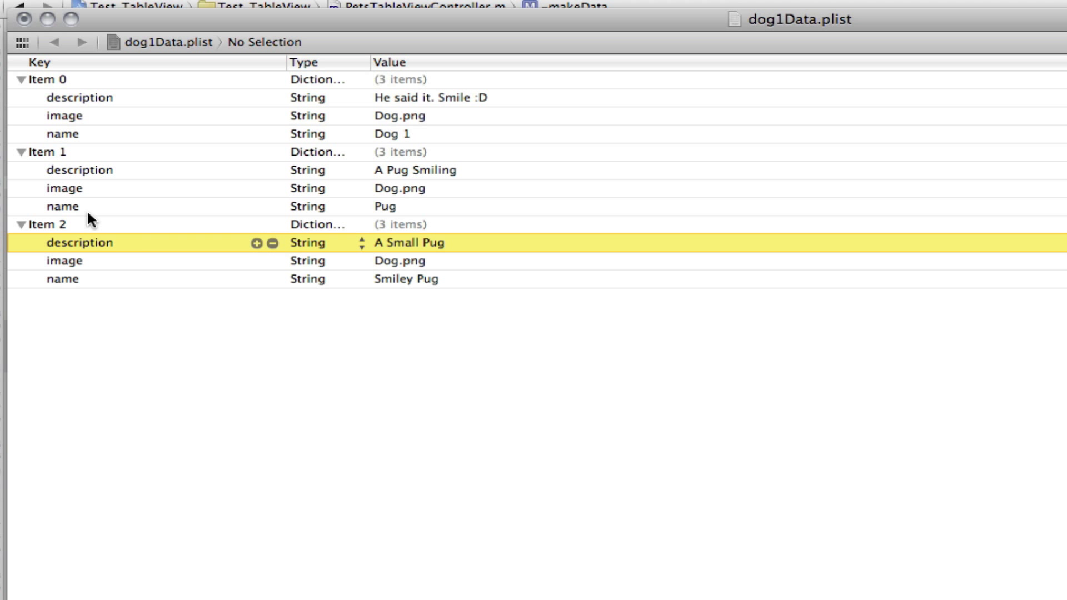
- Point out the dogs' description and name fields, then collapse Item 0
click(80, 98)
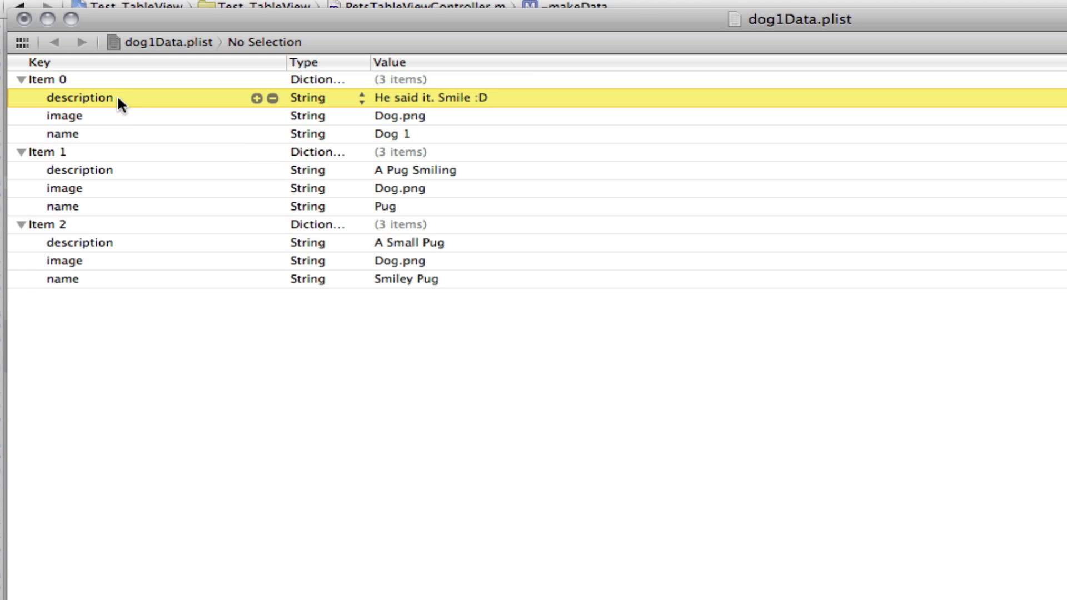
click(63, 134)
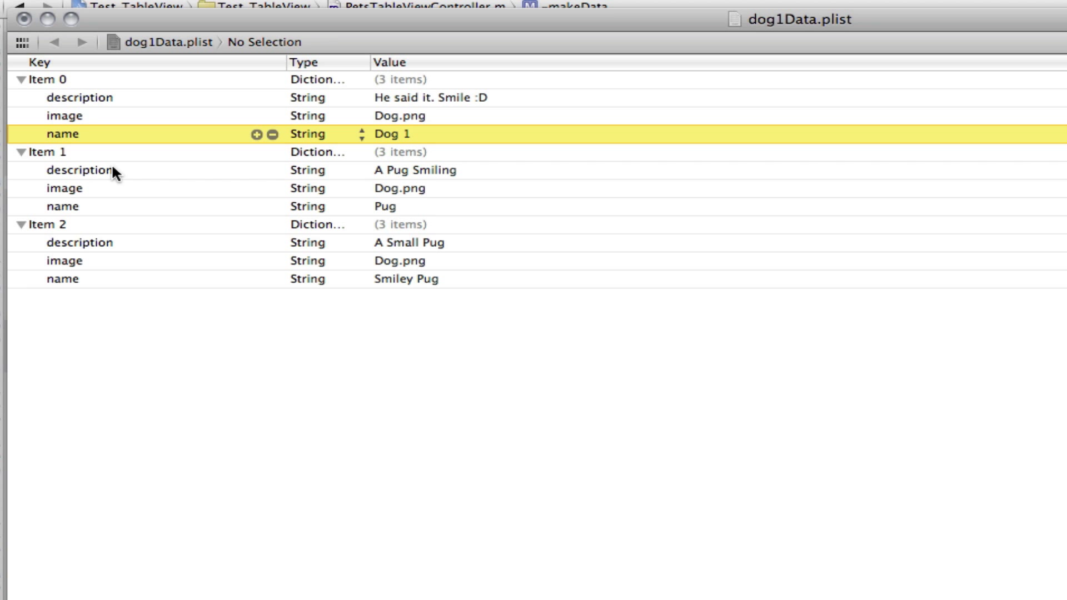
click(61, 206)
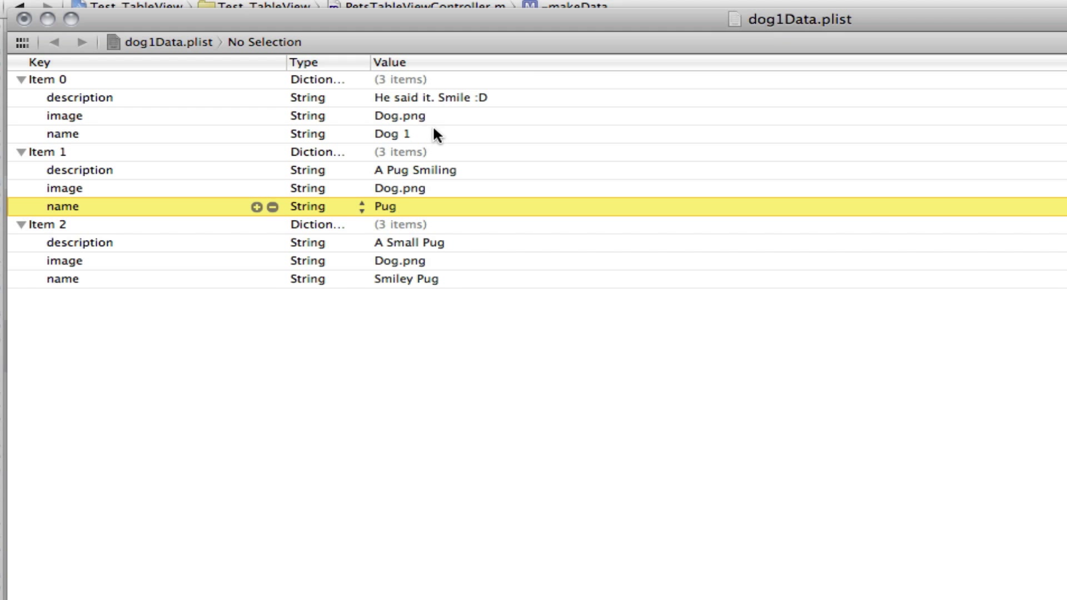
mouse_move(391, 143)
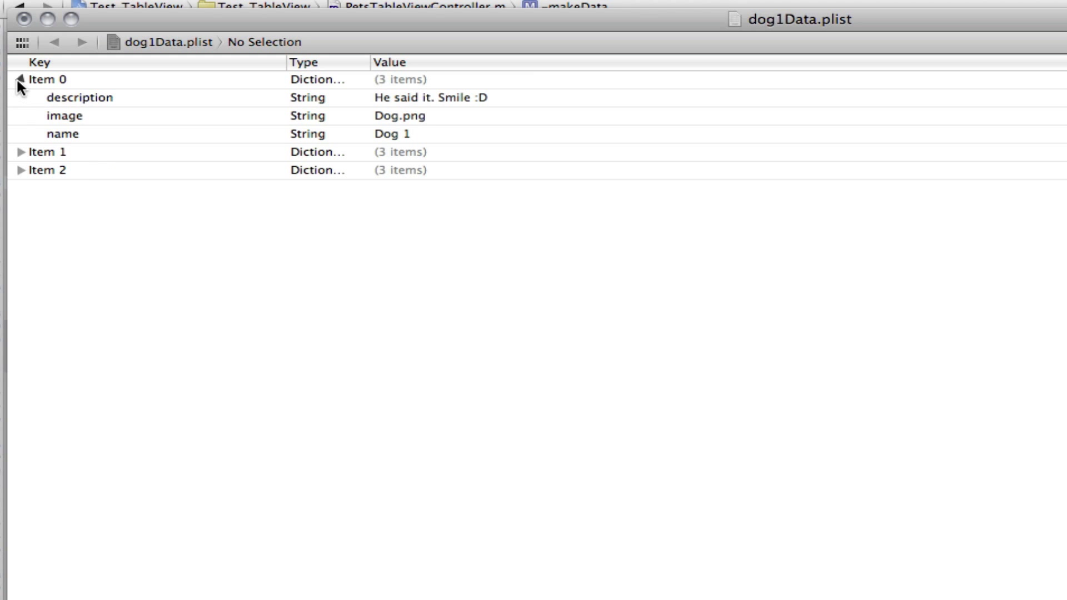
click(20, 79)
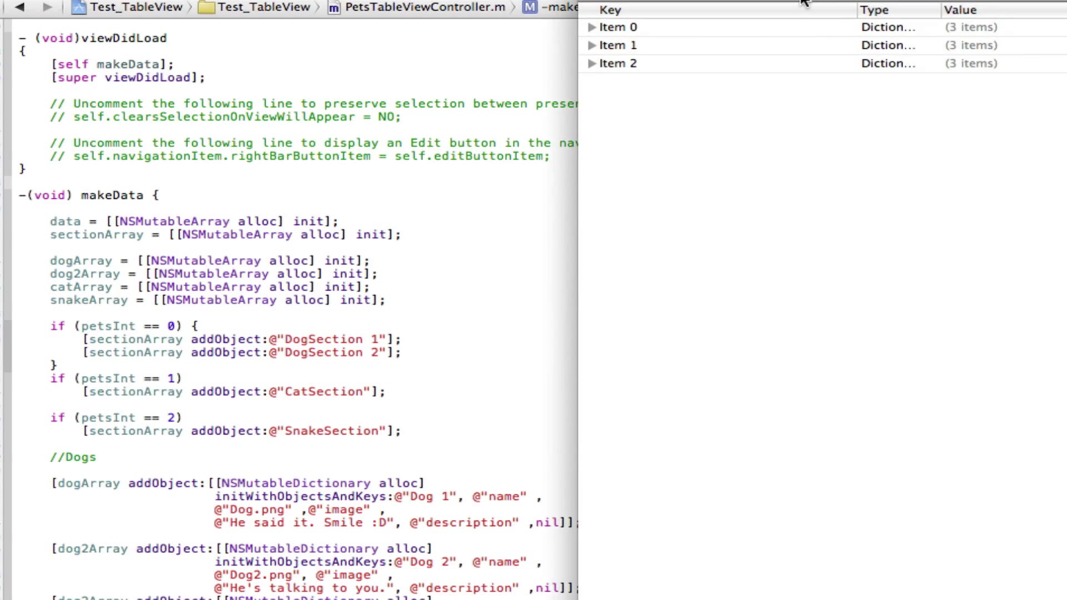
mouse_move(570, 219)
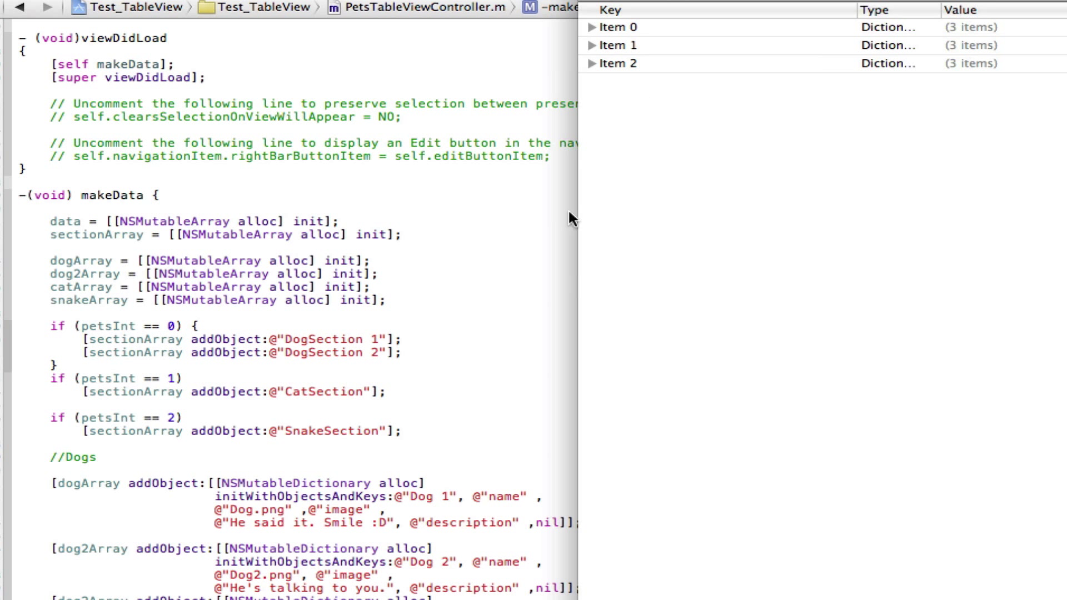
mouse_move(160, 504)
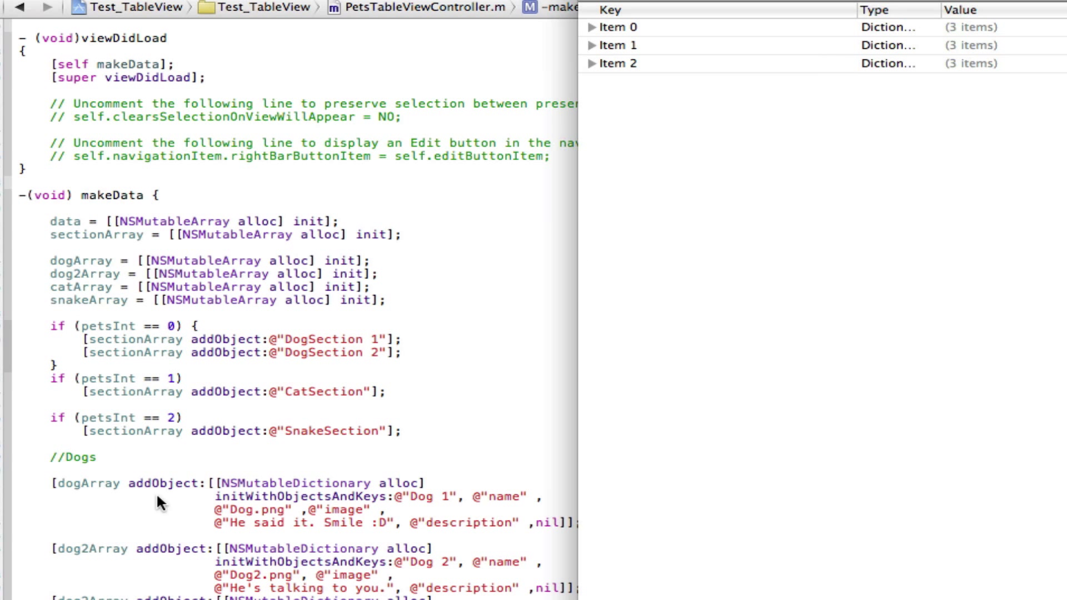
mouse_move(360, 227)
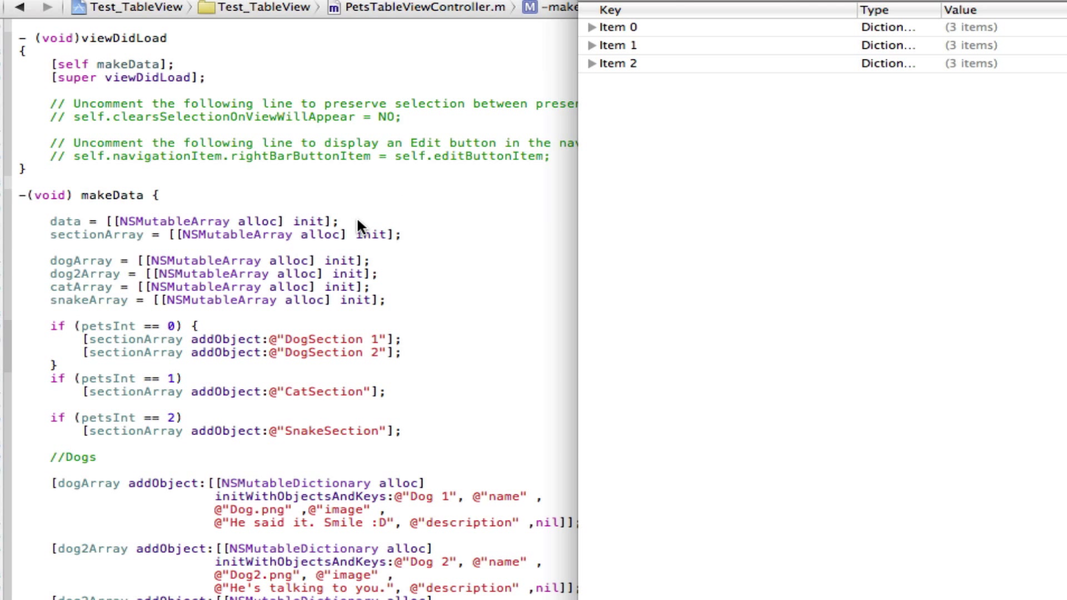
mouse_move(827, 19)
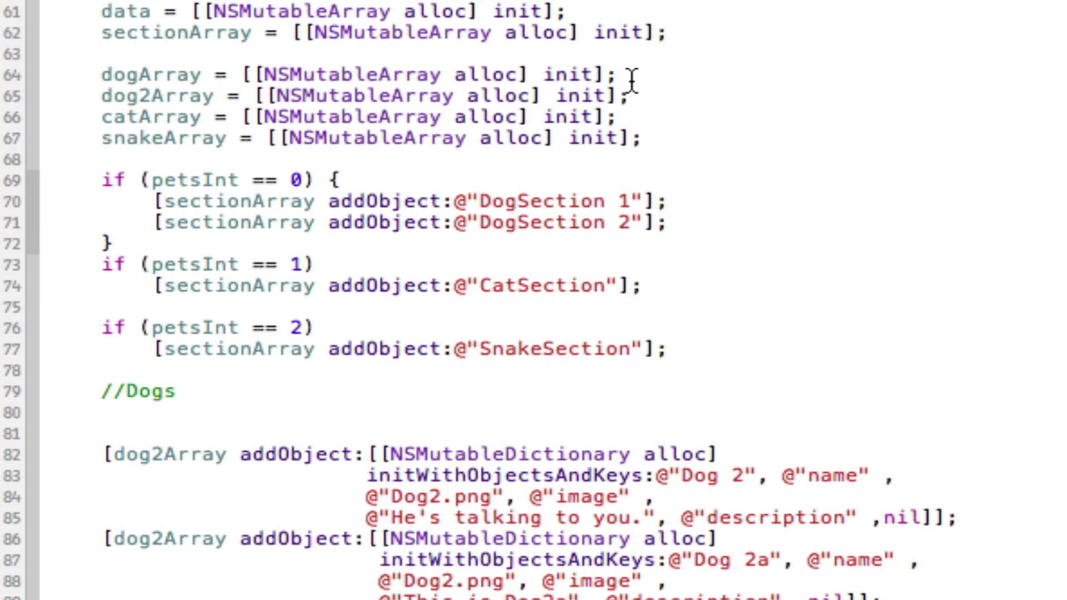
key(Backspace)
text(WithContentsOfURL:[NSURL URLWithString:)
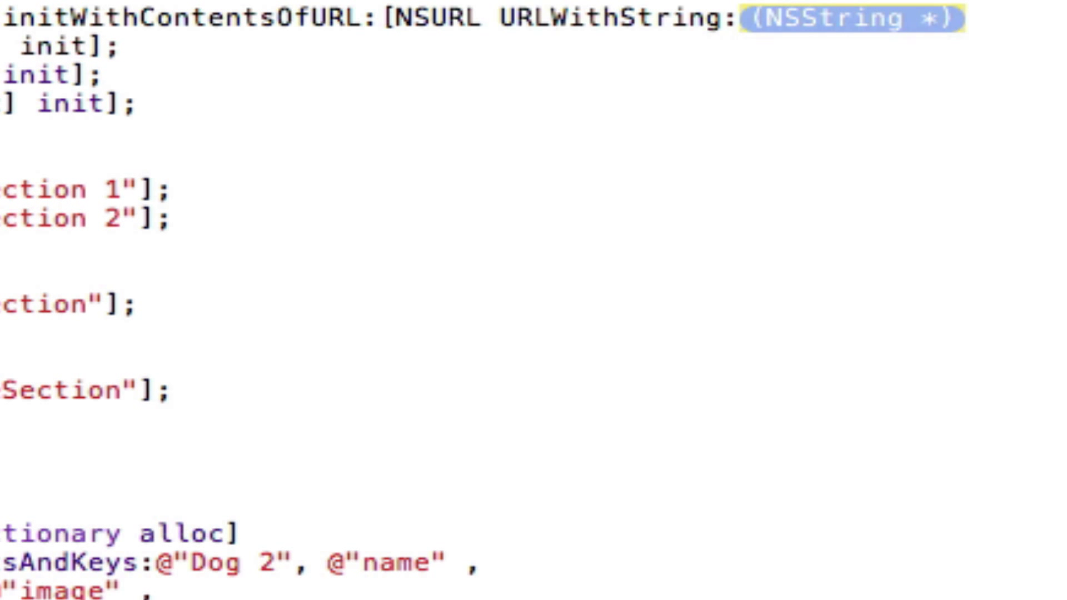
text(@""]];)
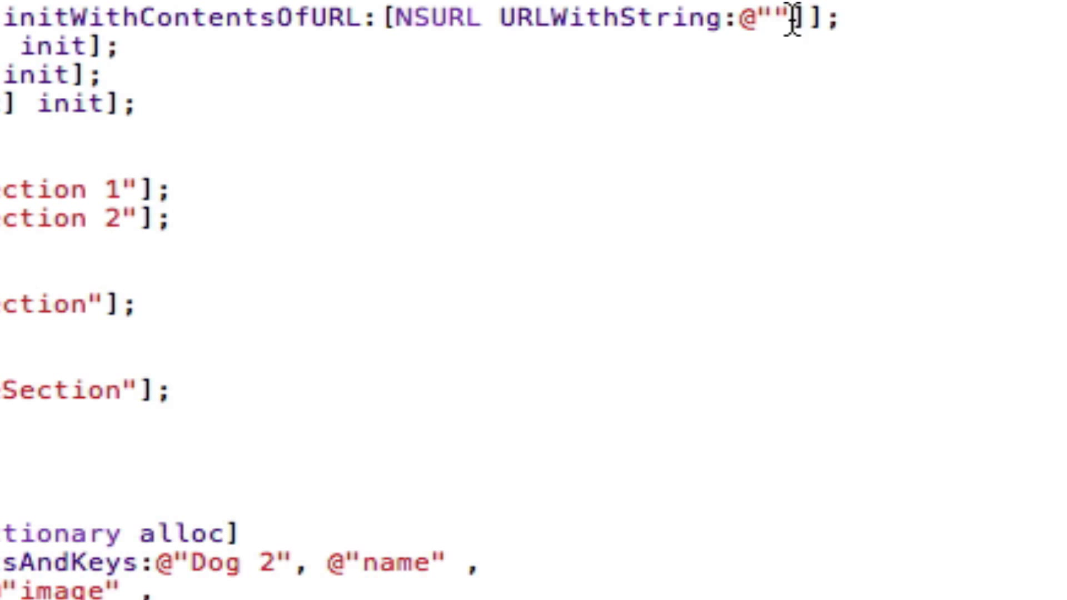
mouse_move(787, 57)
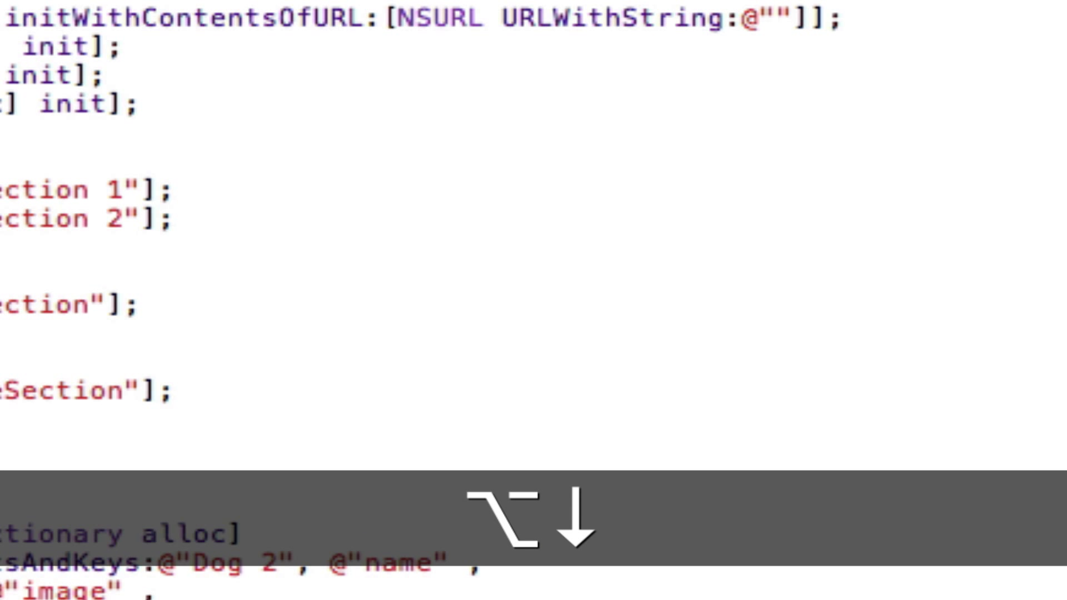
key(cmd+v)
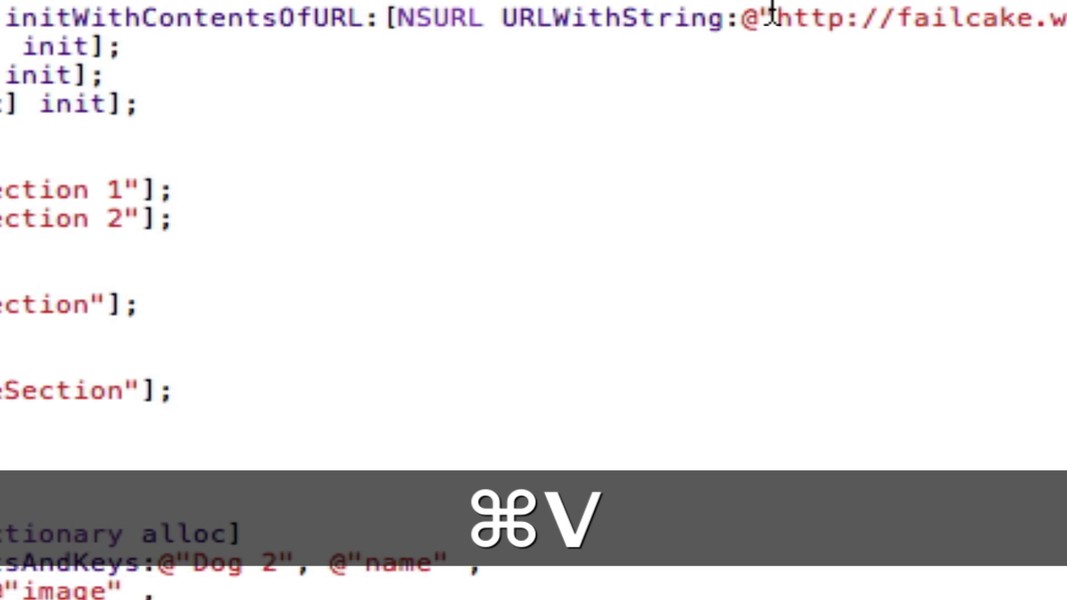
key(cmd+v)
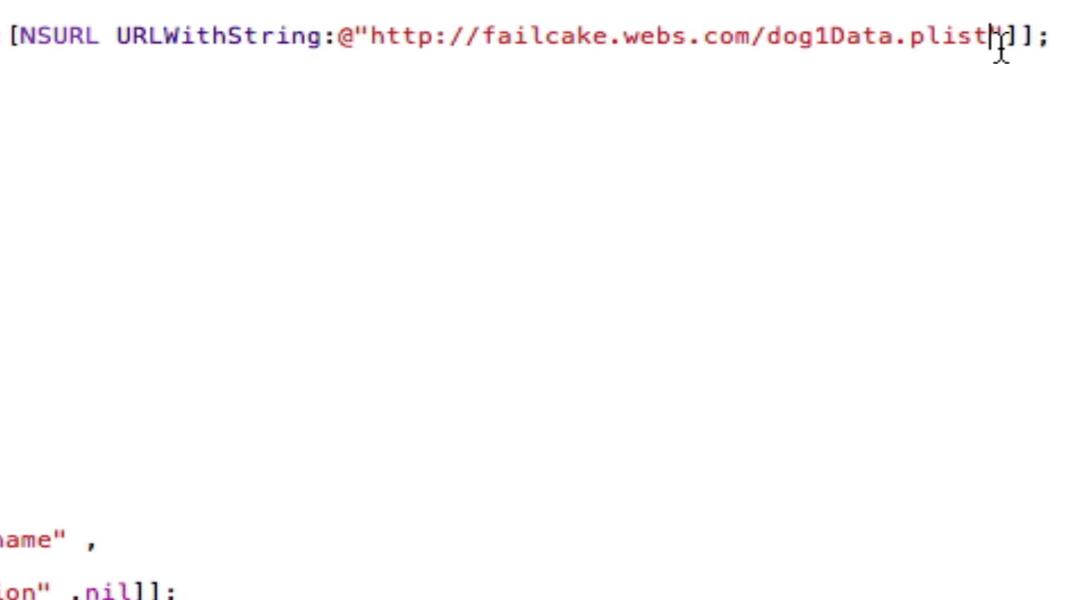
double_click(827, 35)
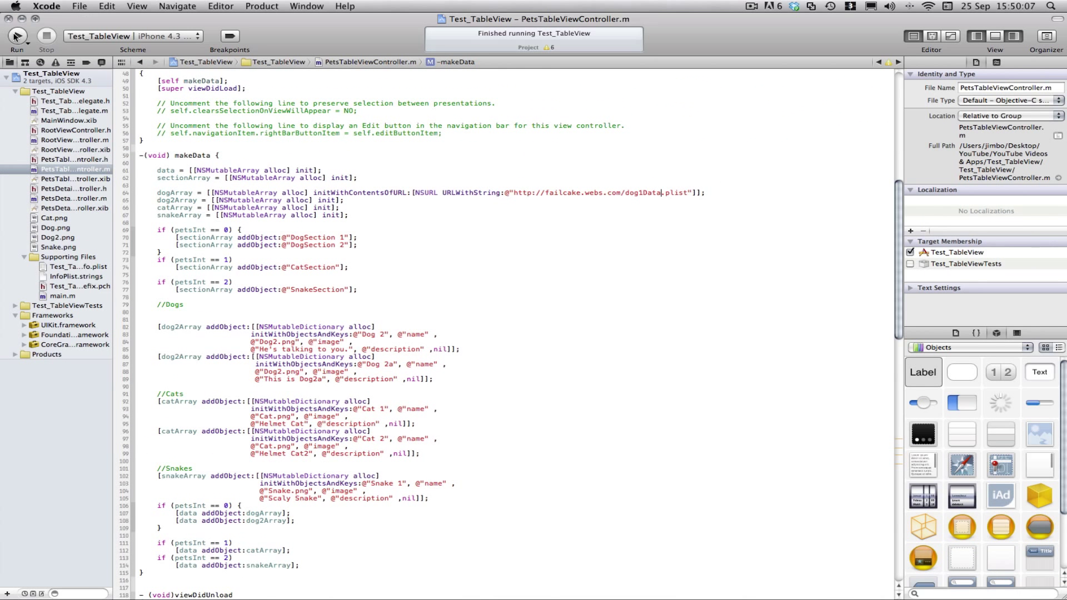
- Build and run Test_TableView in the iPhone Simulator
click(16, 37)
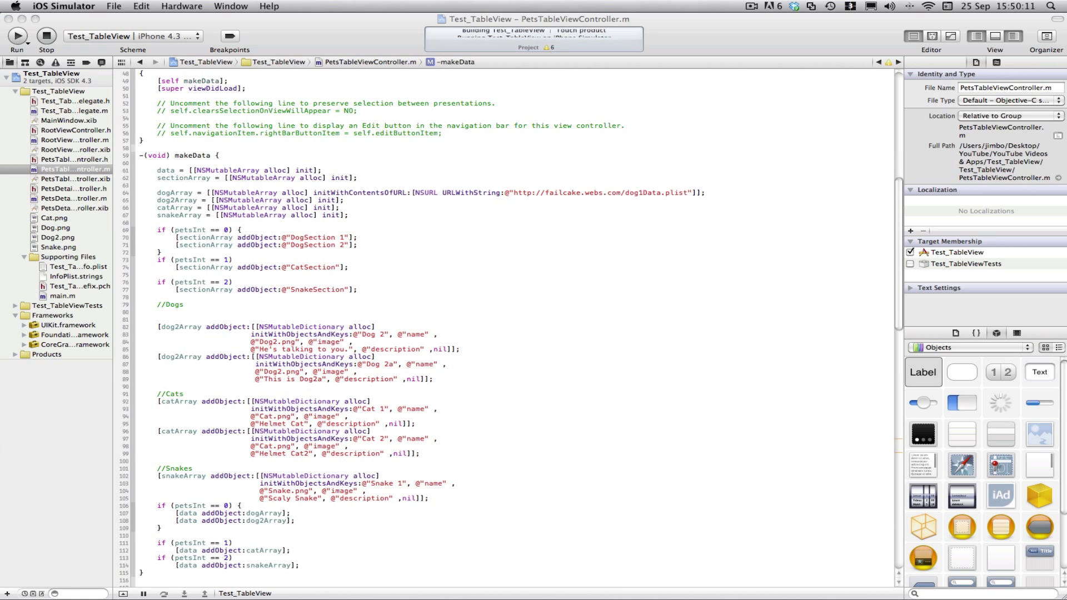
click(17, 36)
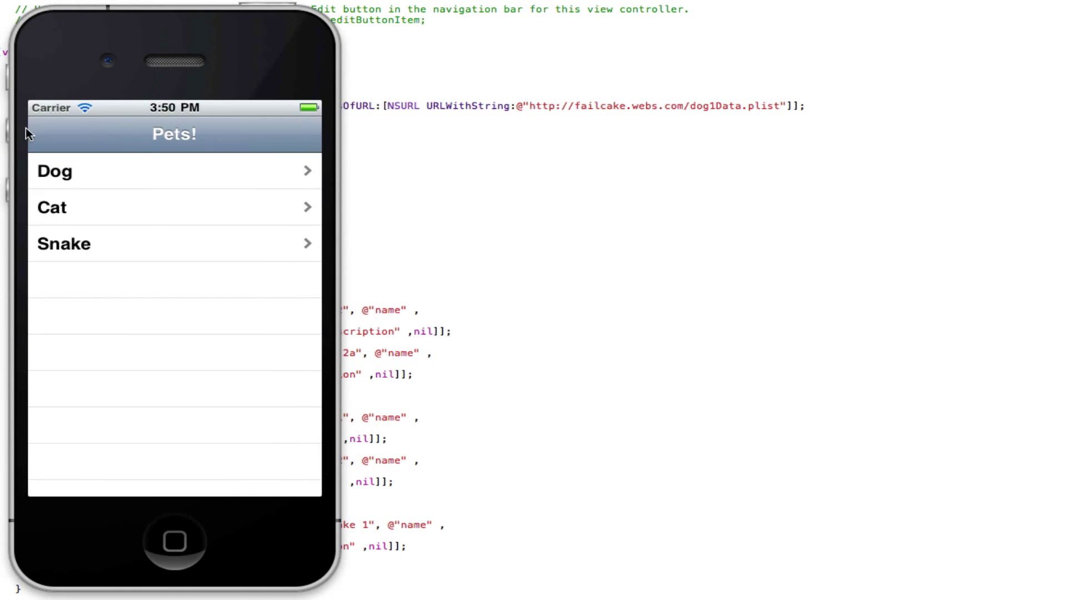
- Open the Dog list, view Smiley Pug's details, return to Pets, and reopen Dog
click(173, 171)
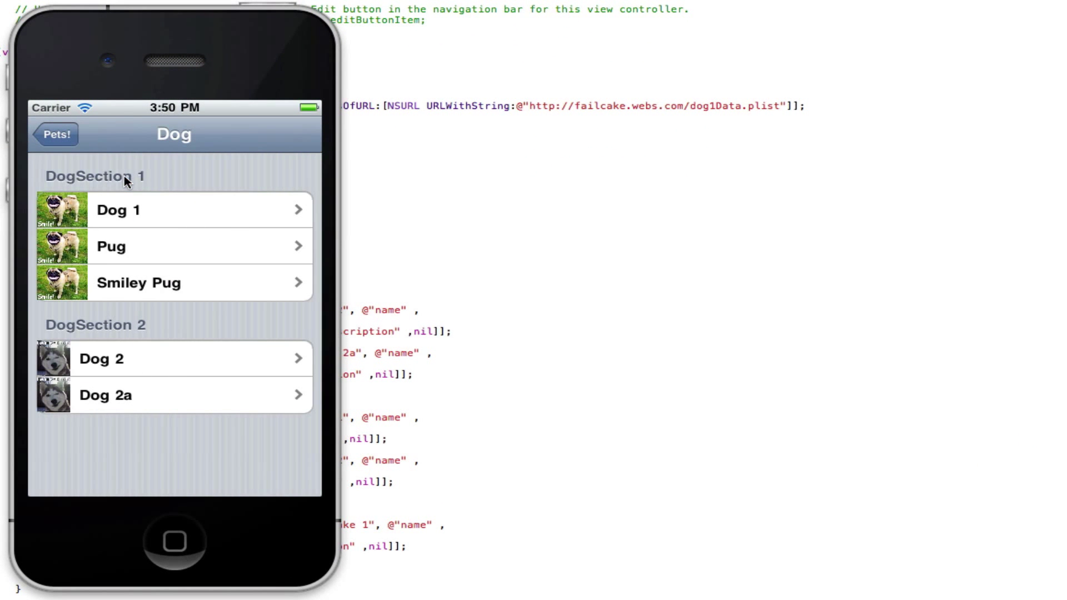
mouse_move(175, 218)
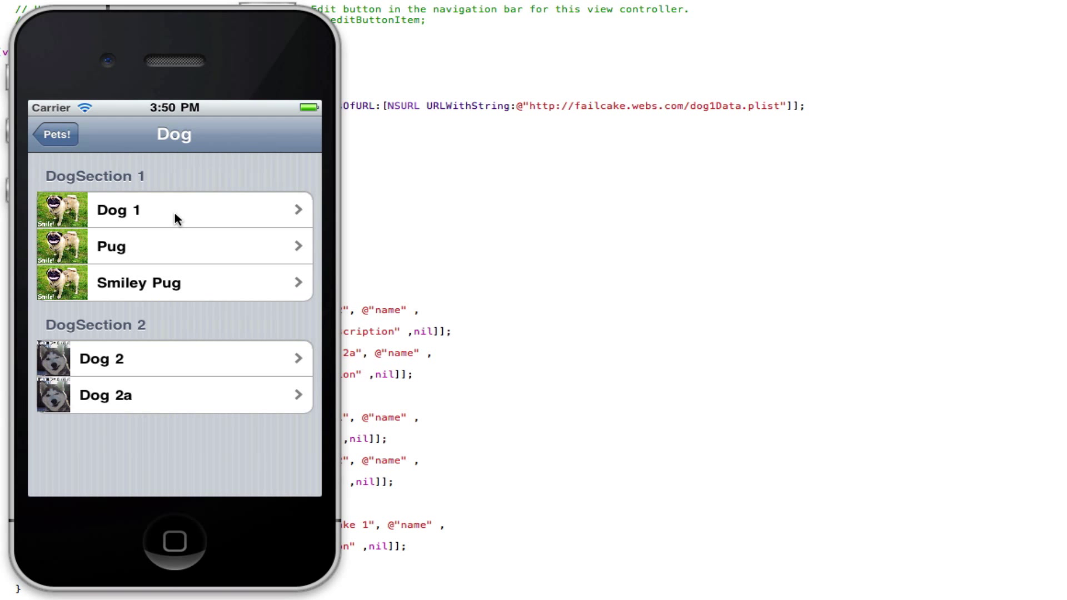
mouse_move(169, 265)
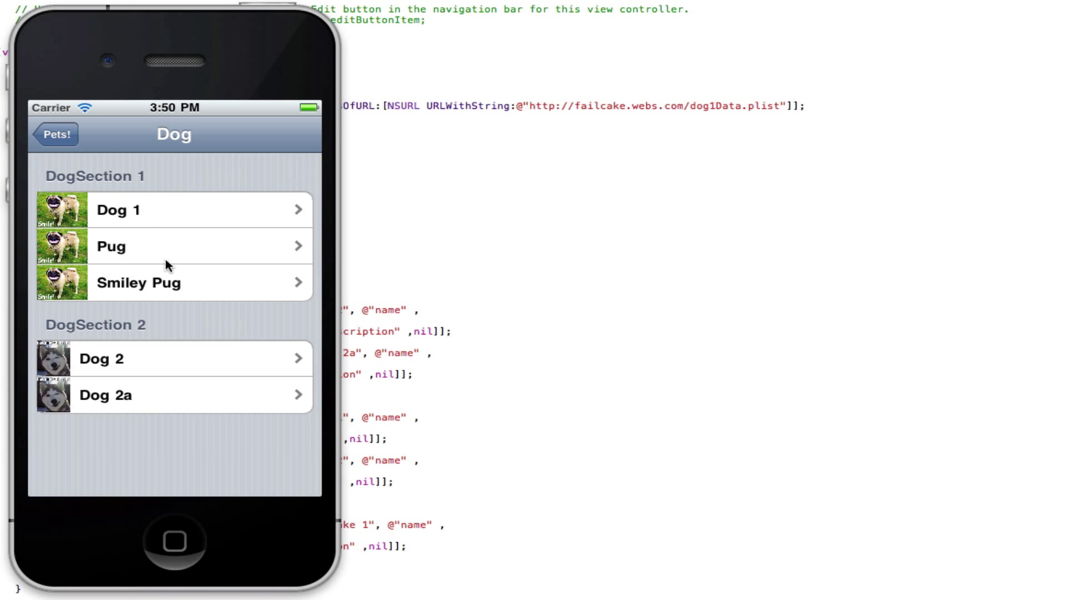
click(171, 245)
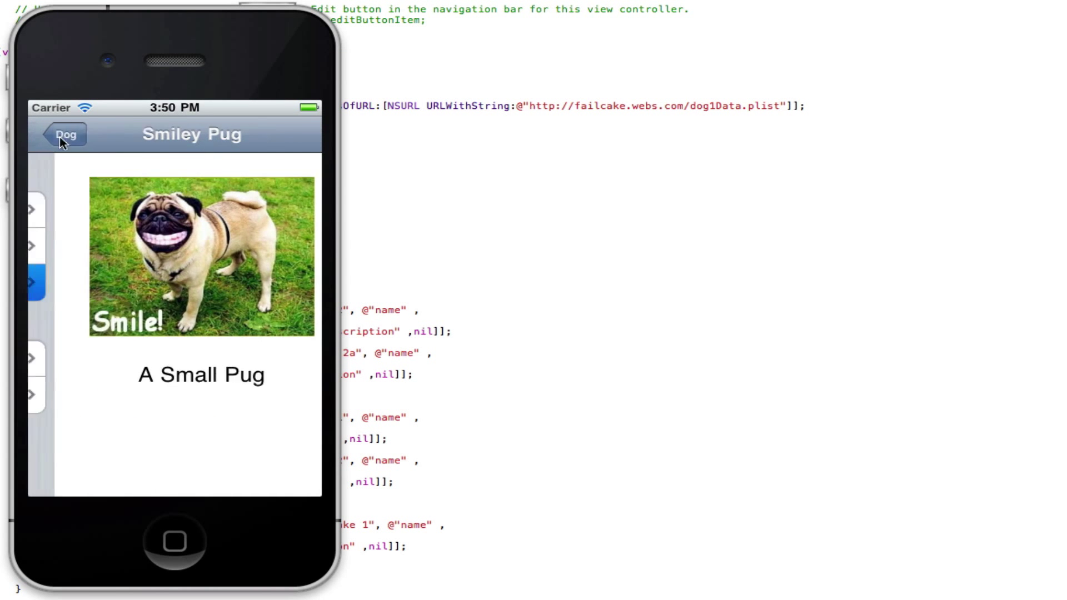
click(62, 134)
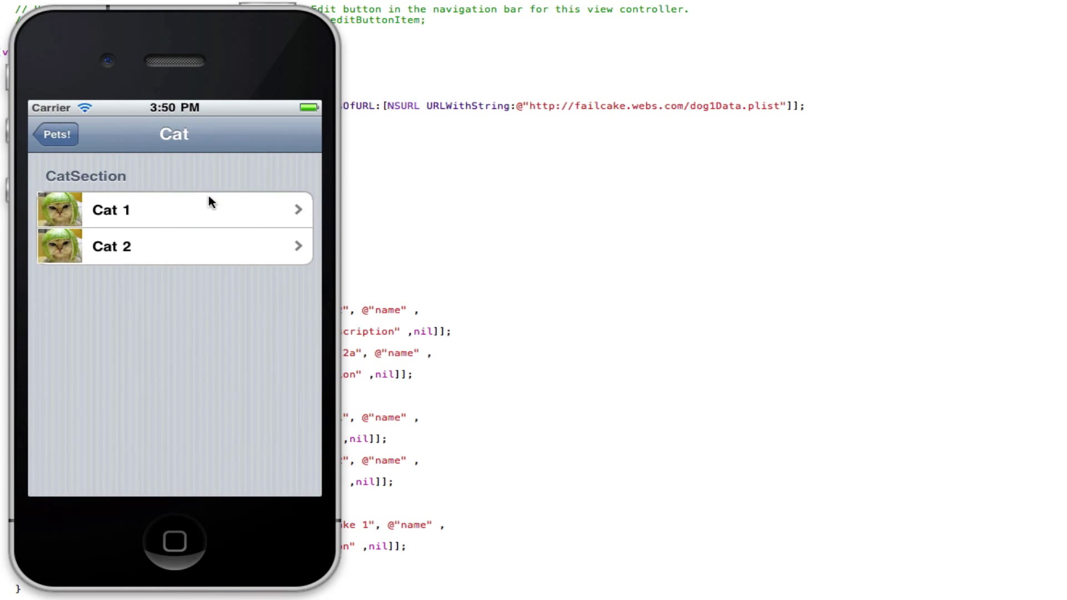
click(55, 134)
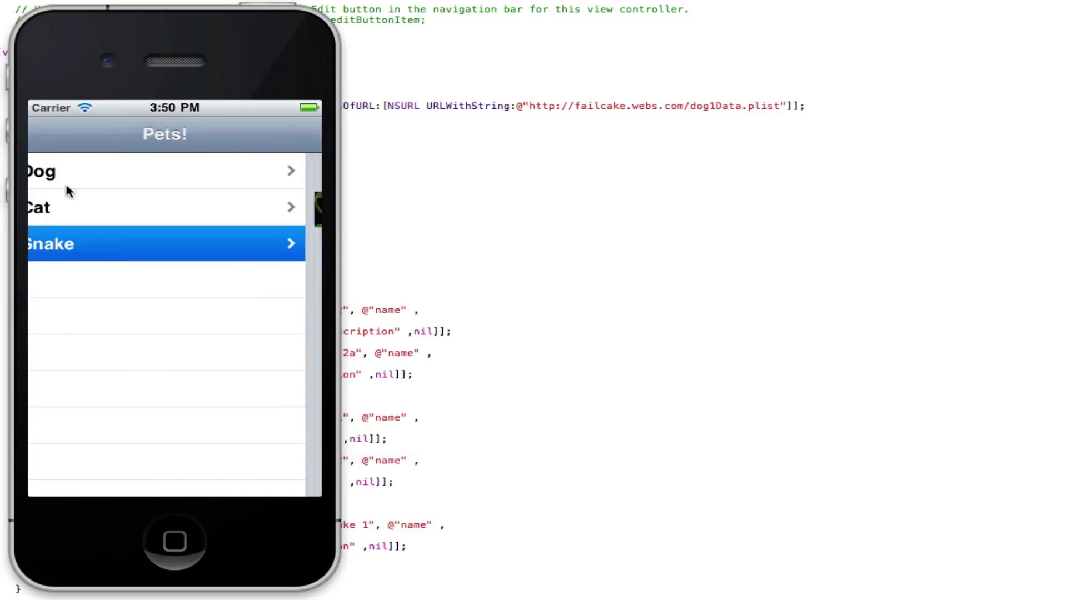
click(163, 243)
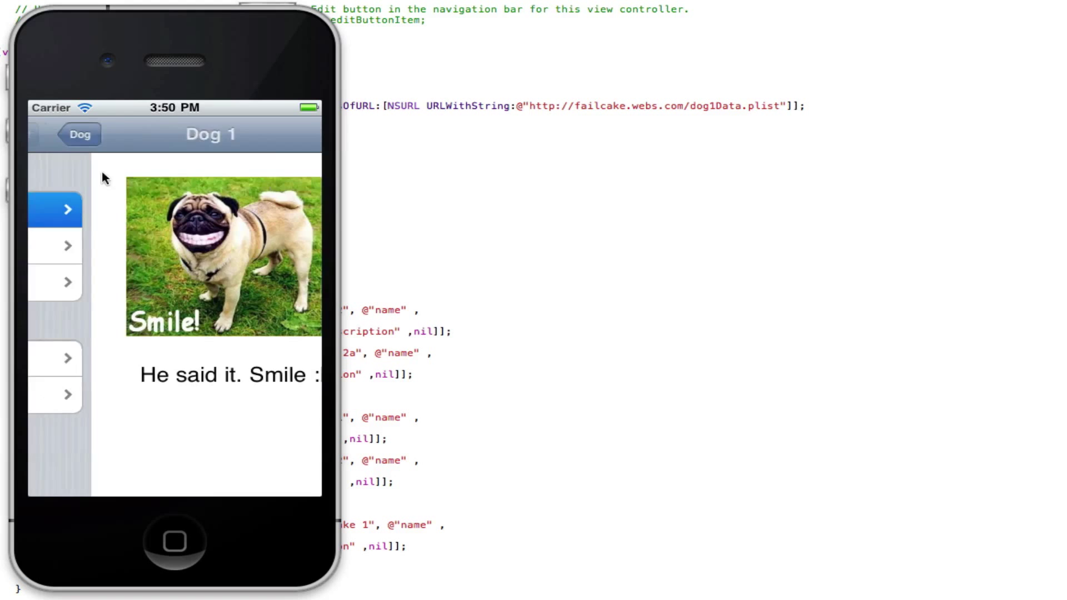
click(79, 134)
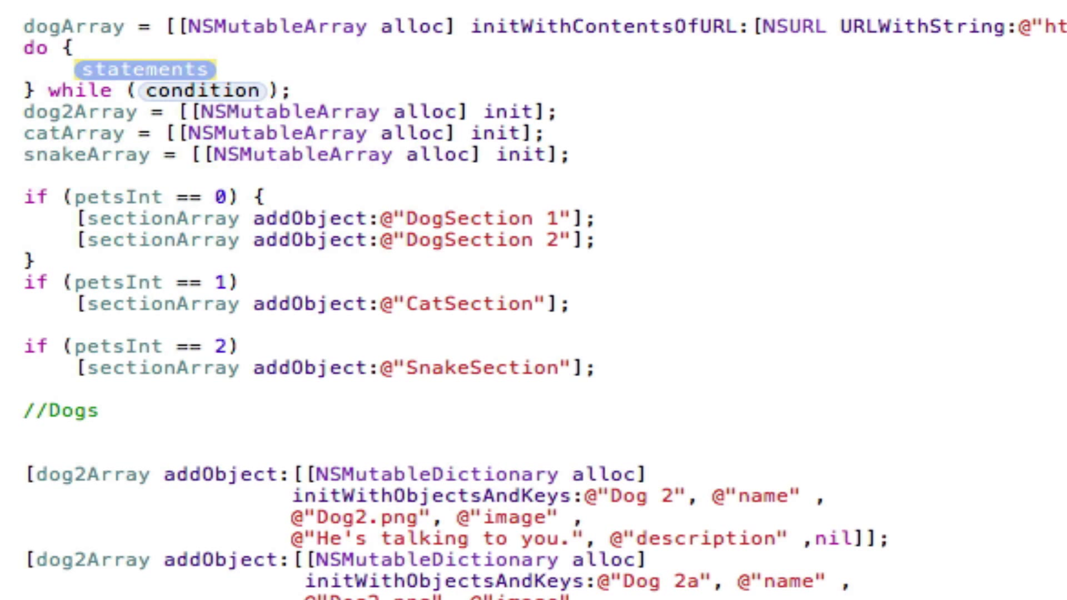
- Delete the experimental dogArray arrayWithContentsOfURL statement from makeData
text(dogArray)
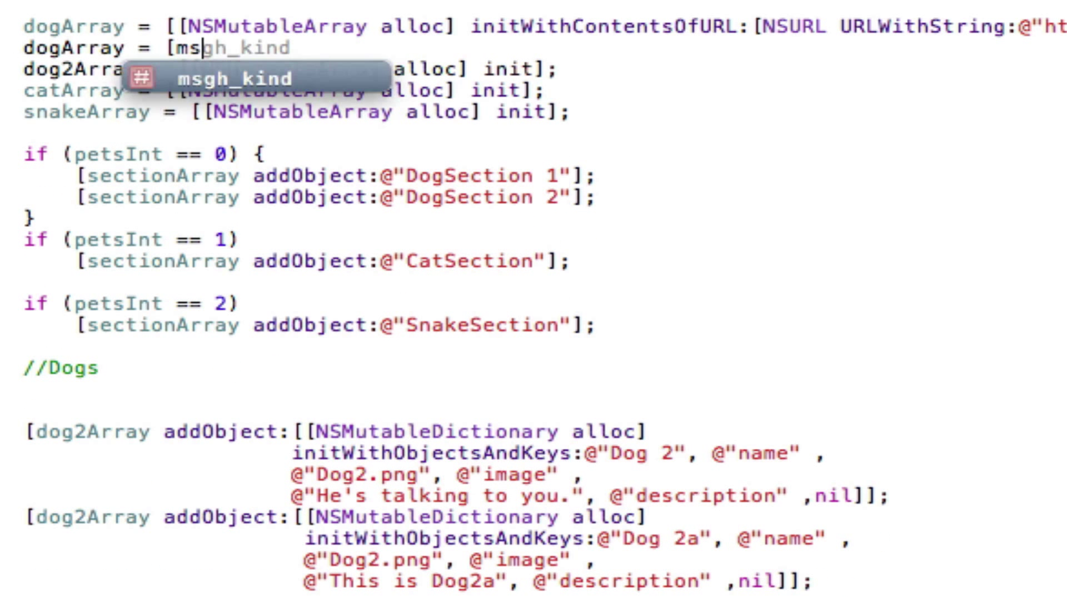
text(NSMutableArray arrayWithU)
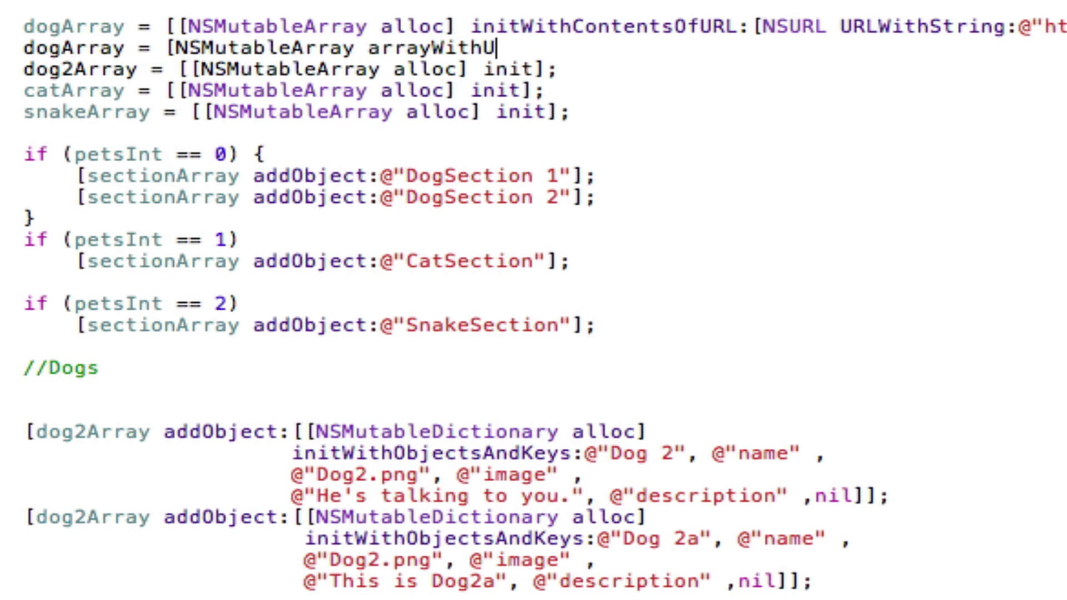
text(om)
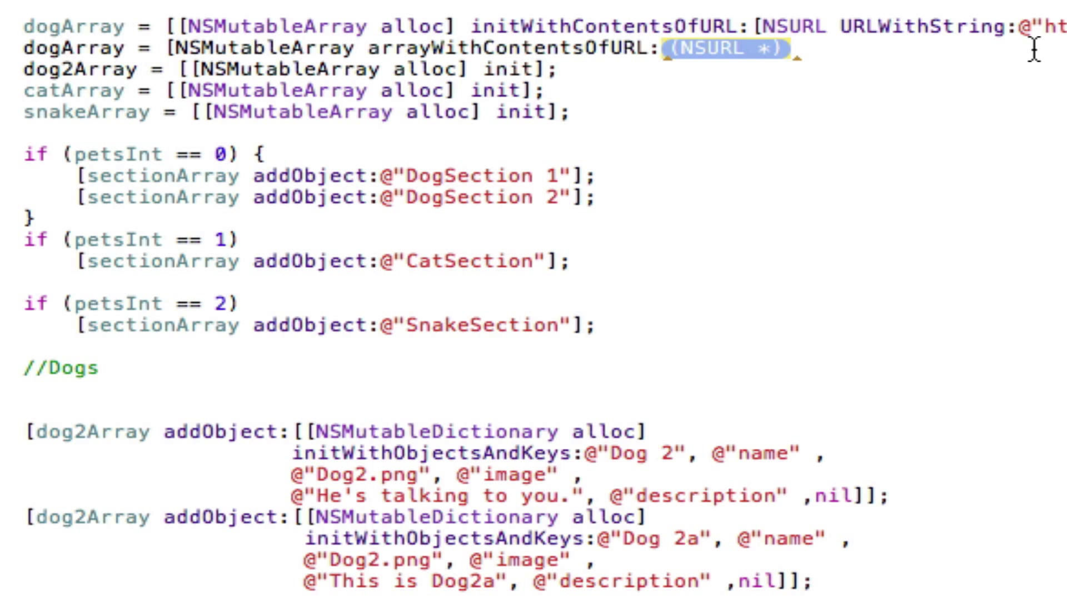
mouse_move(618, 69)
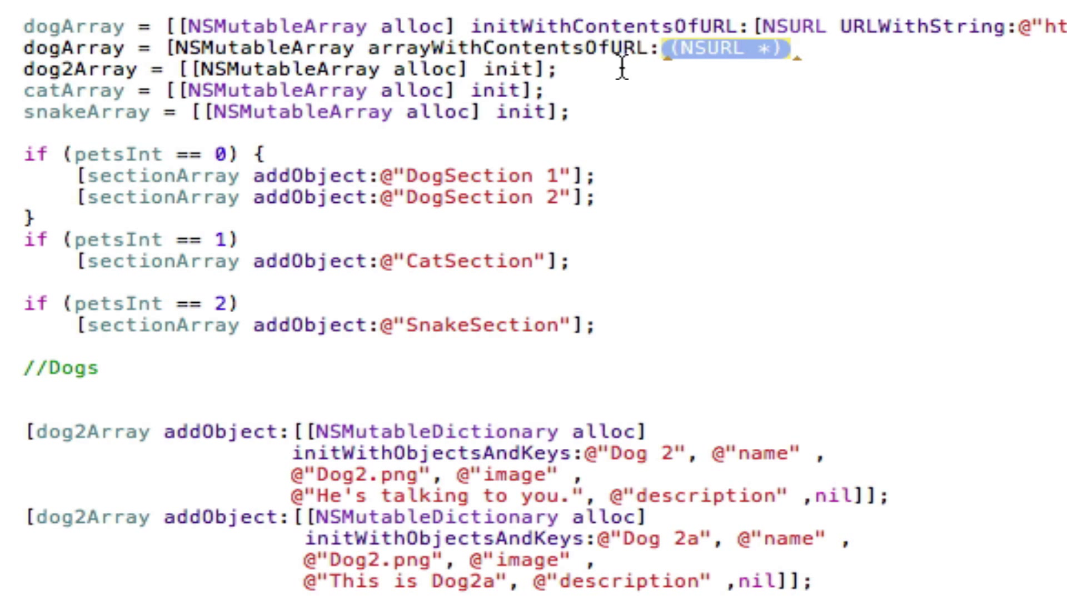
mouse_move(820, 72)
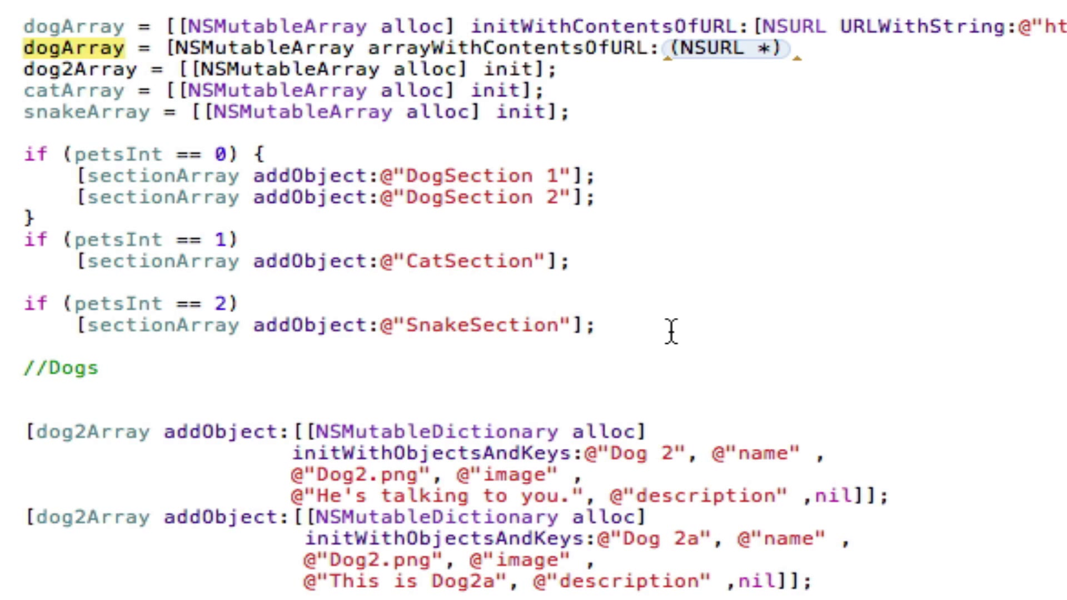
double_click(238, 48)
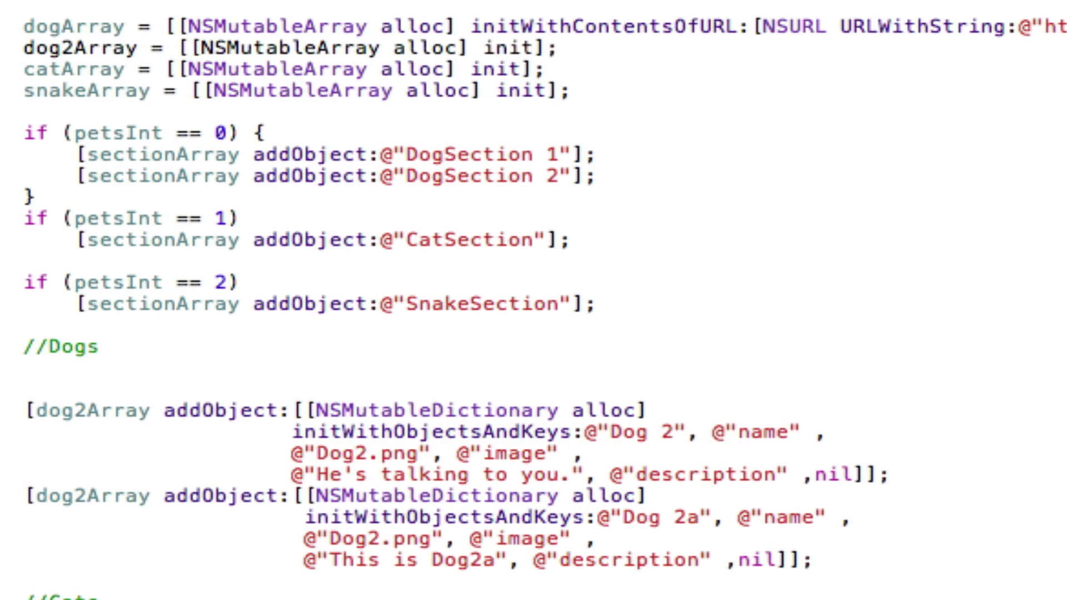
double_click(605, 27)
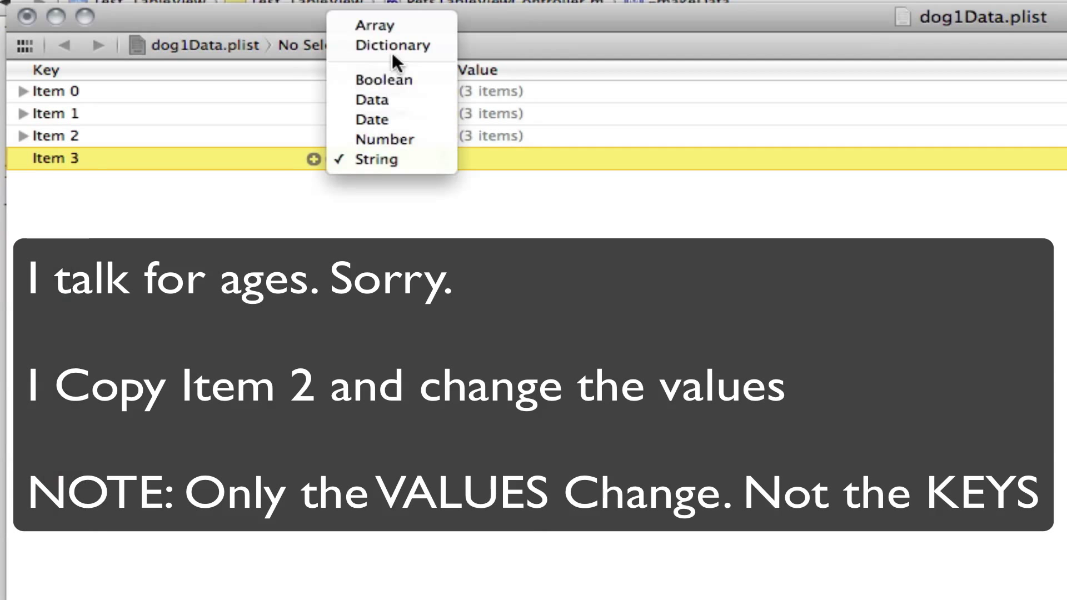
- Make Item 3 a Dictionary and edit its name value for Crazy Pug
click(394, 45)
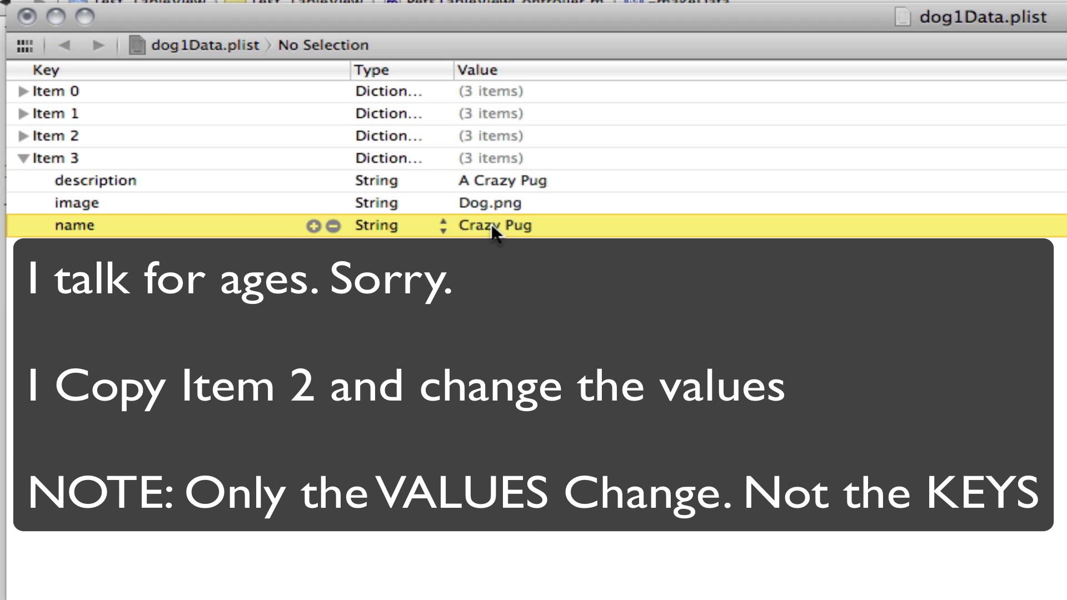
click(26, 158)
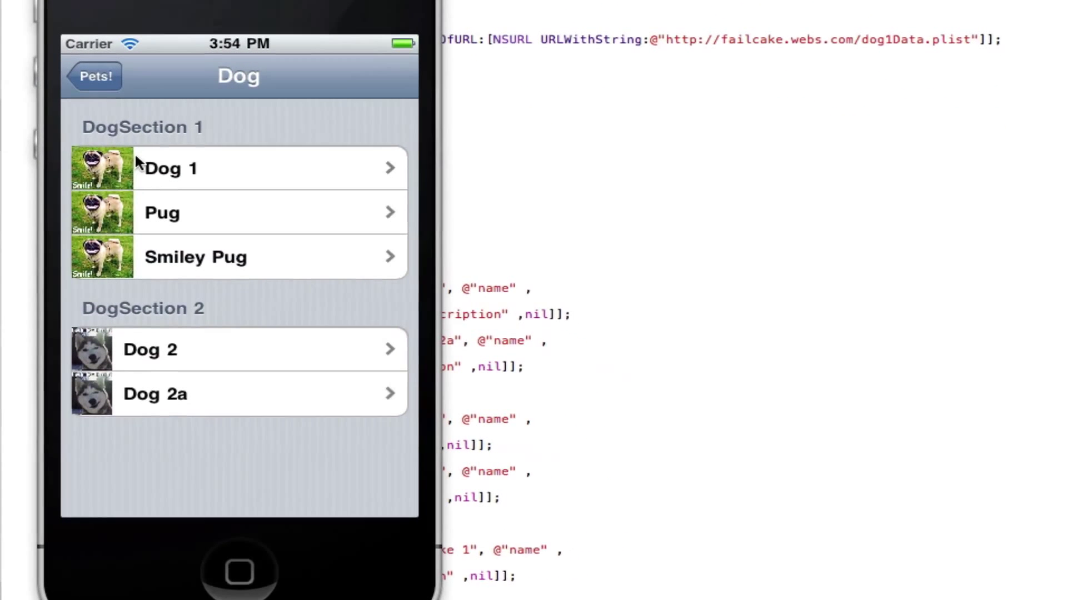
- Open the Crazy Pug detail page and return to the dog list
click(94, 75)
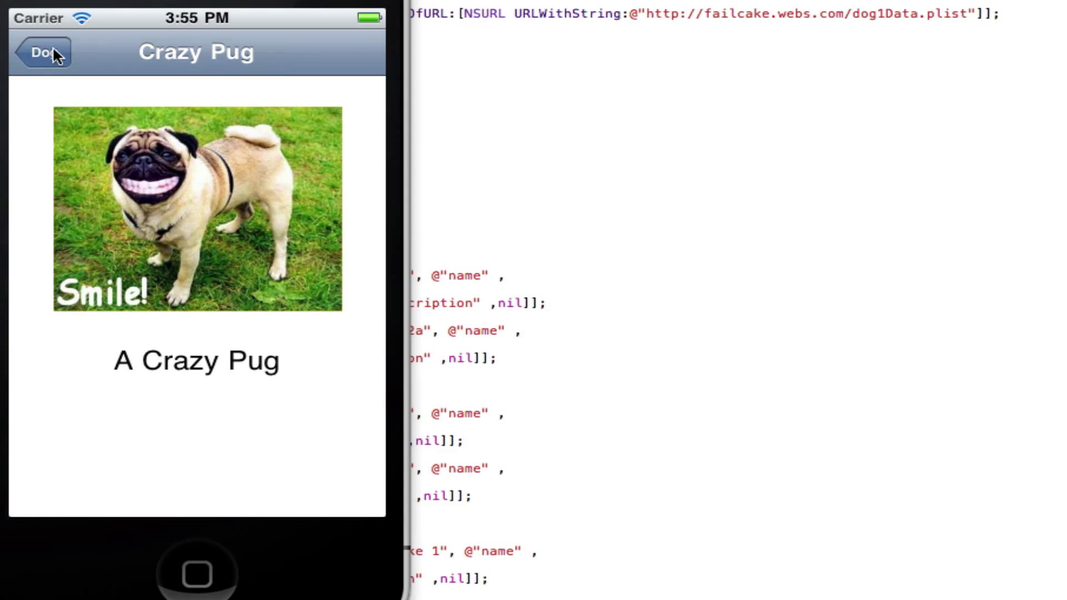
click(41, 53)
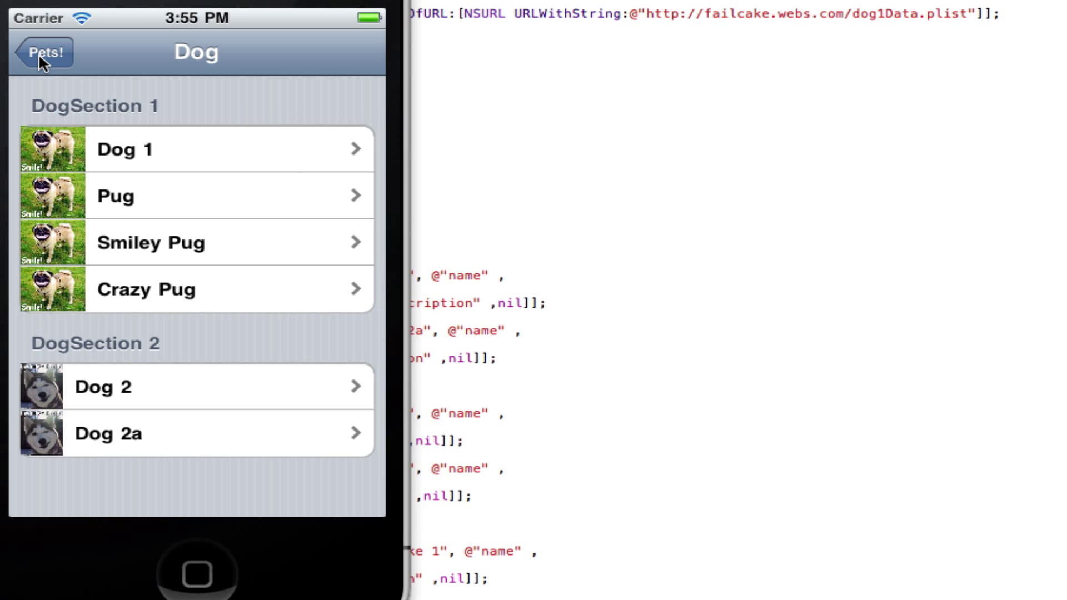
click(44, 52)
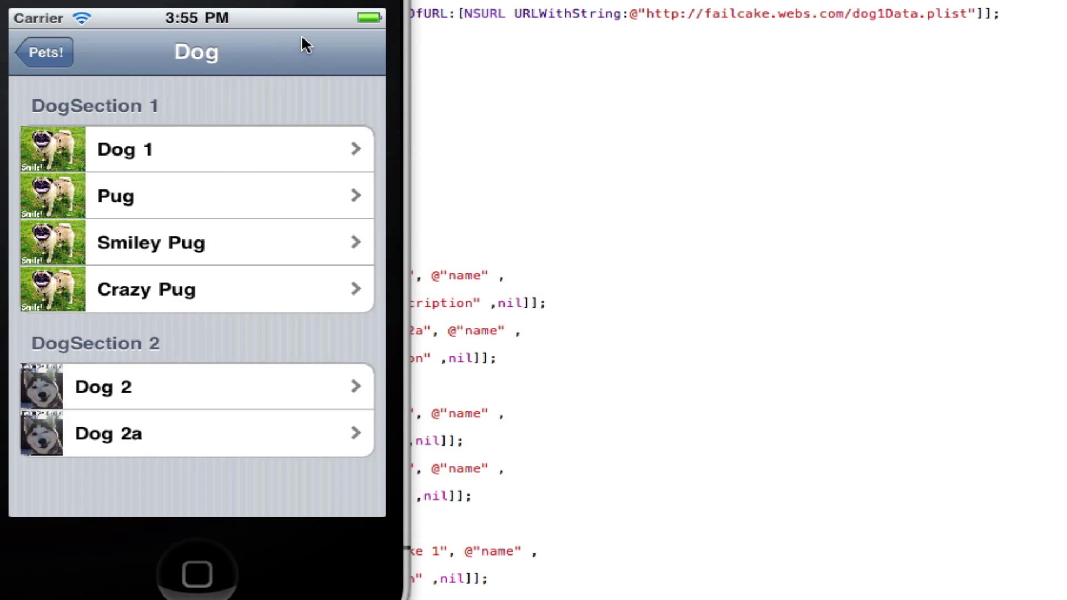
mouse_move(321, 70)
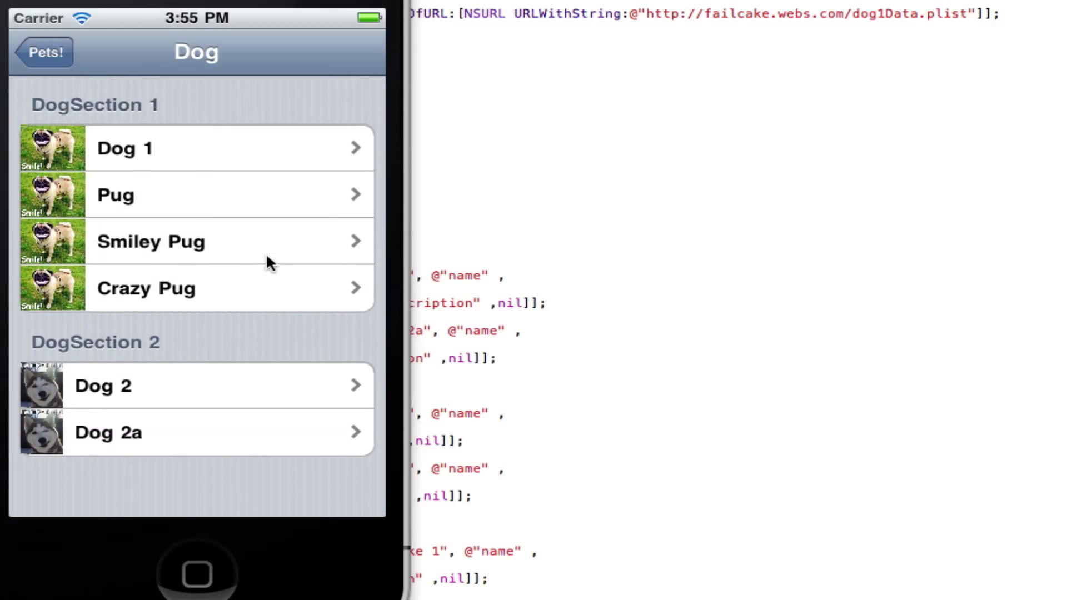
mouse_move(170, 289)
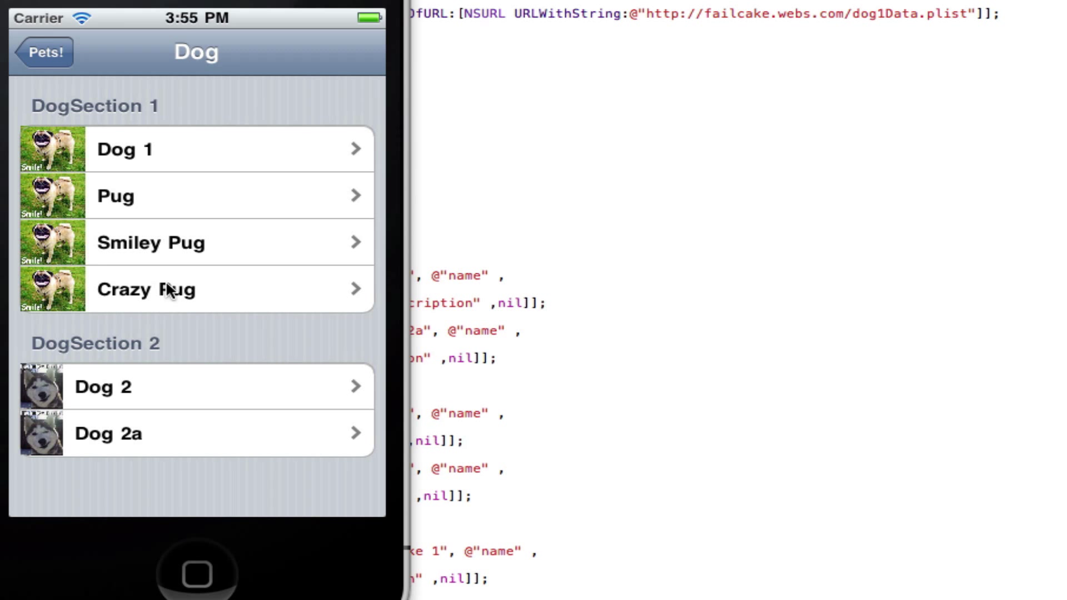
- View Smiley Pug's details, then browse the Snake list and return to pet types
click(195, 289)
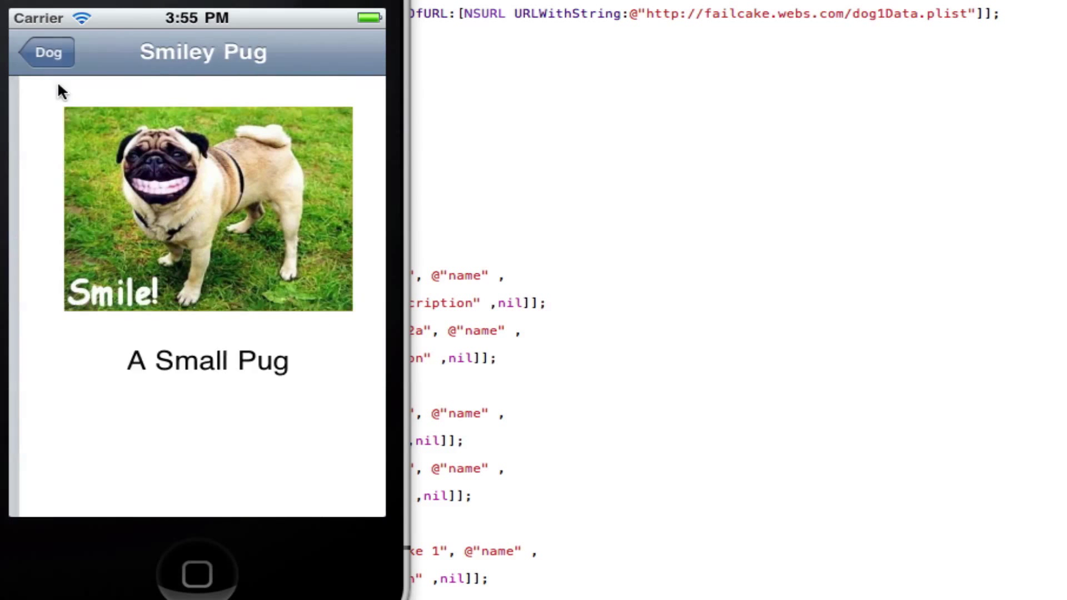
click(48, 52)
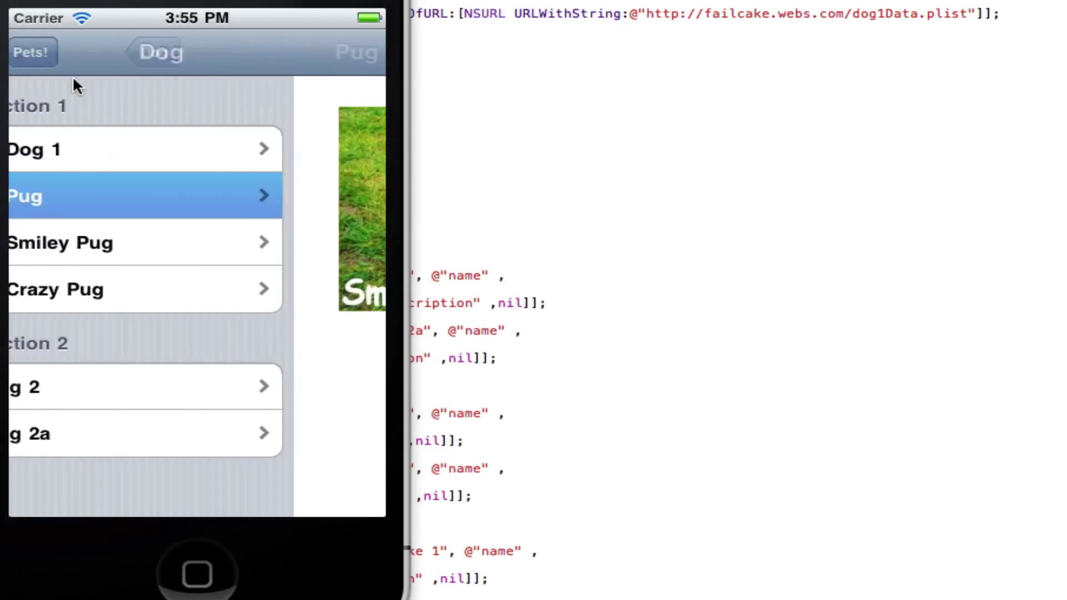
click(30, 52)
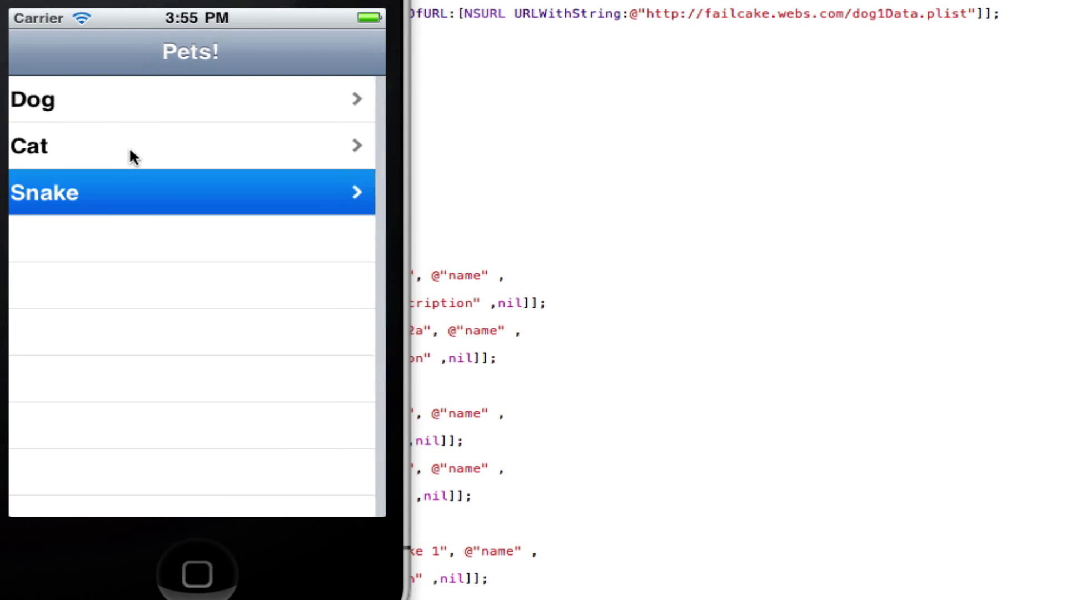
click(191, 192)
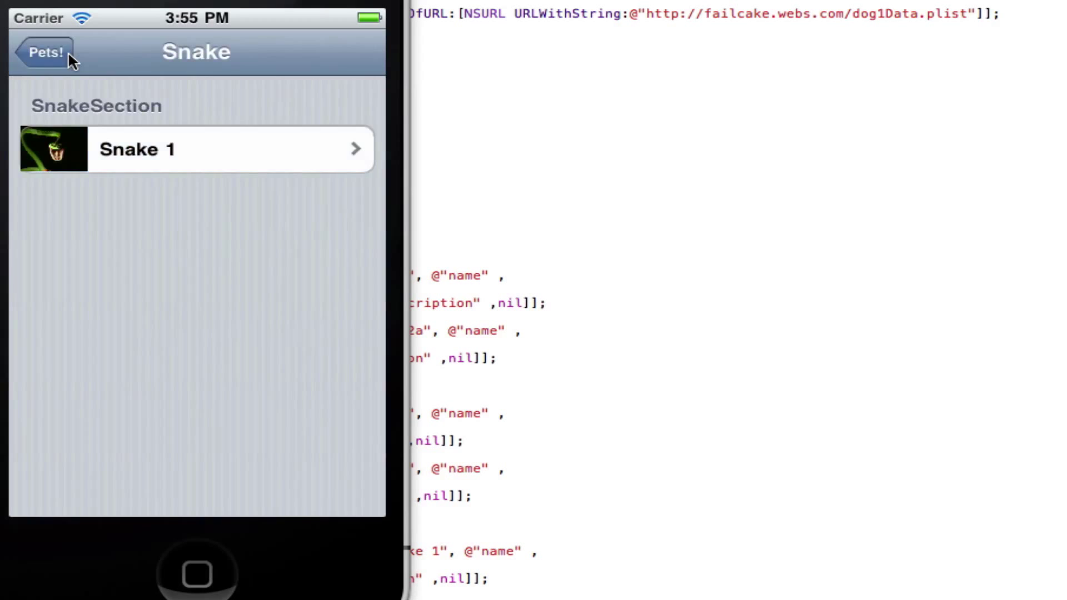
click(44, 51)
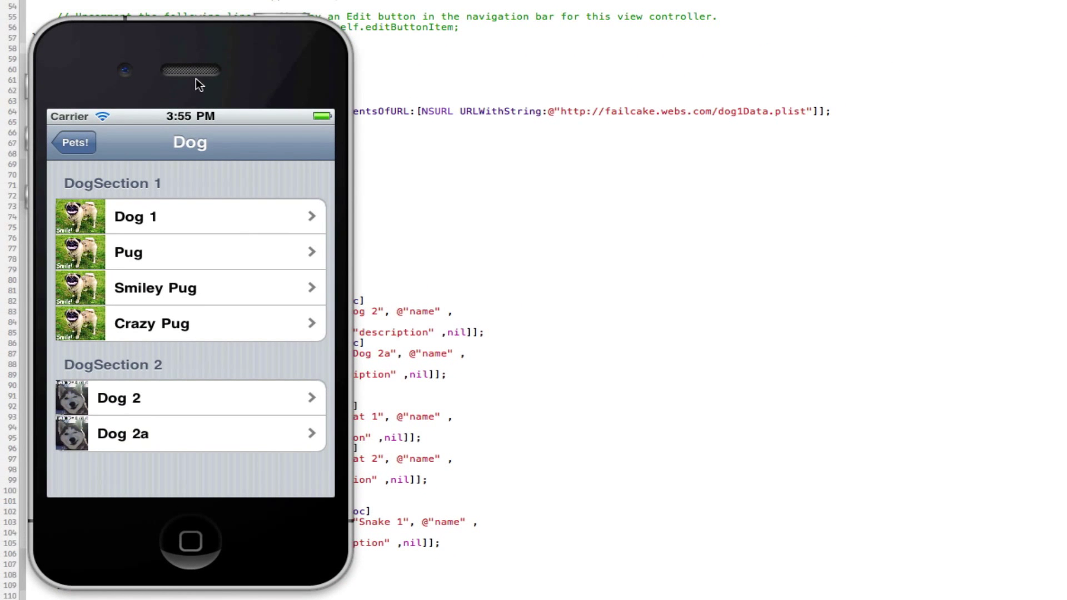
mouse_move(148, 334)
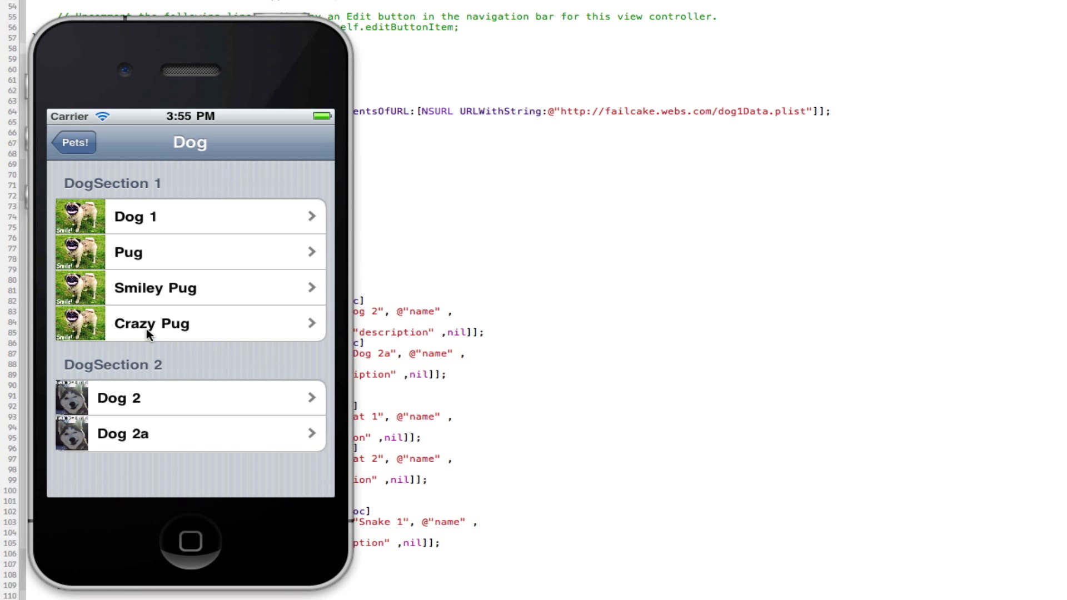
mouse_move(175, 424)
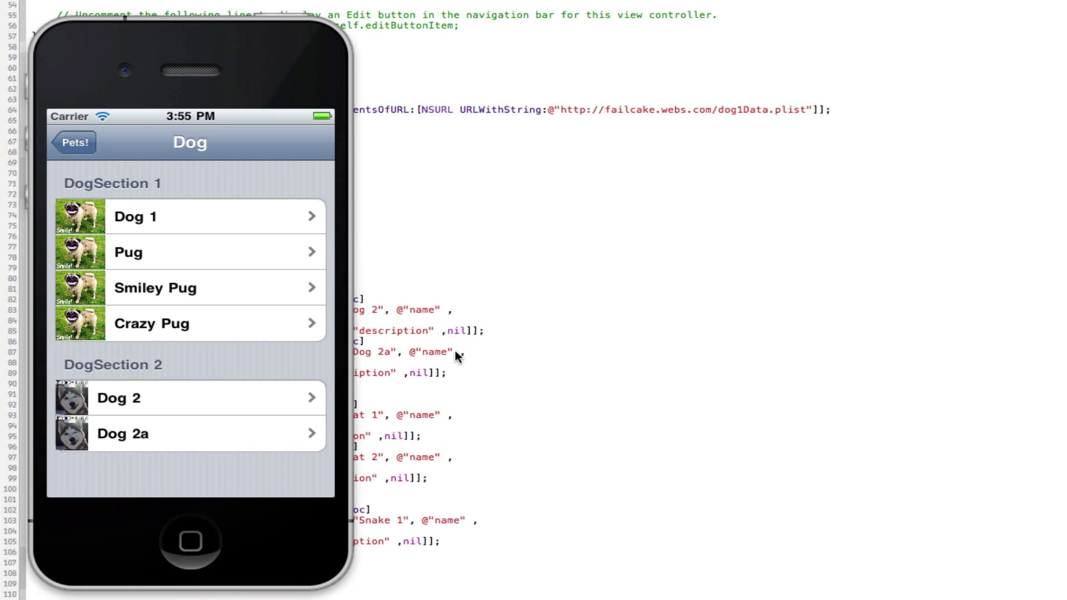
scroll(up, 3)
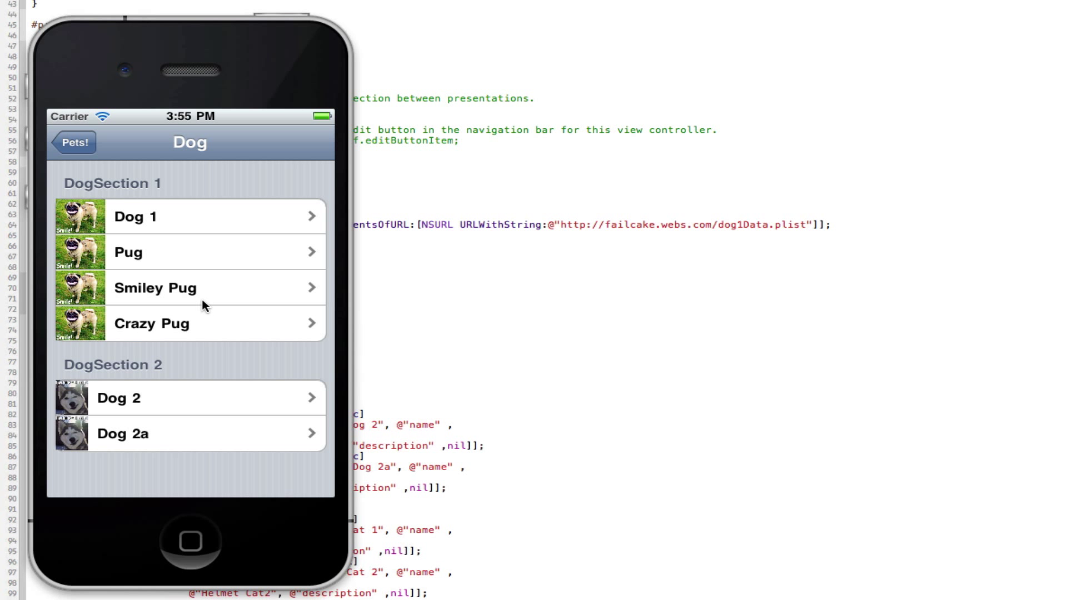
mouse_move(721, 230)
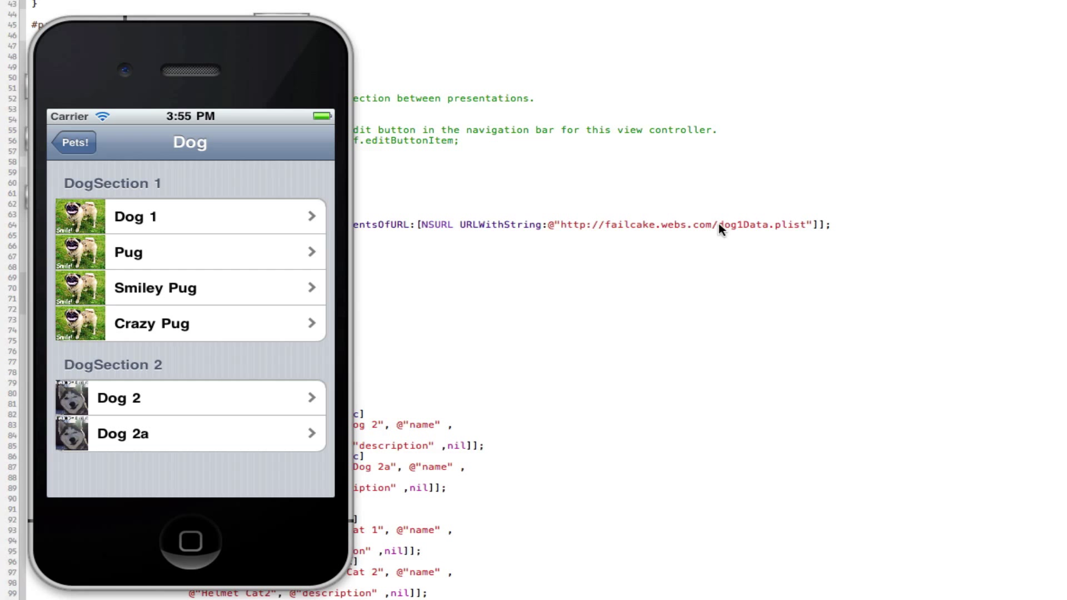
mouse_move(275, 227)
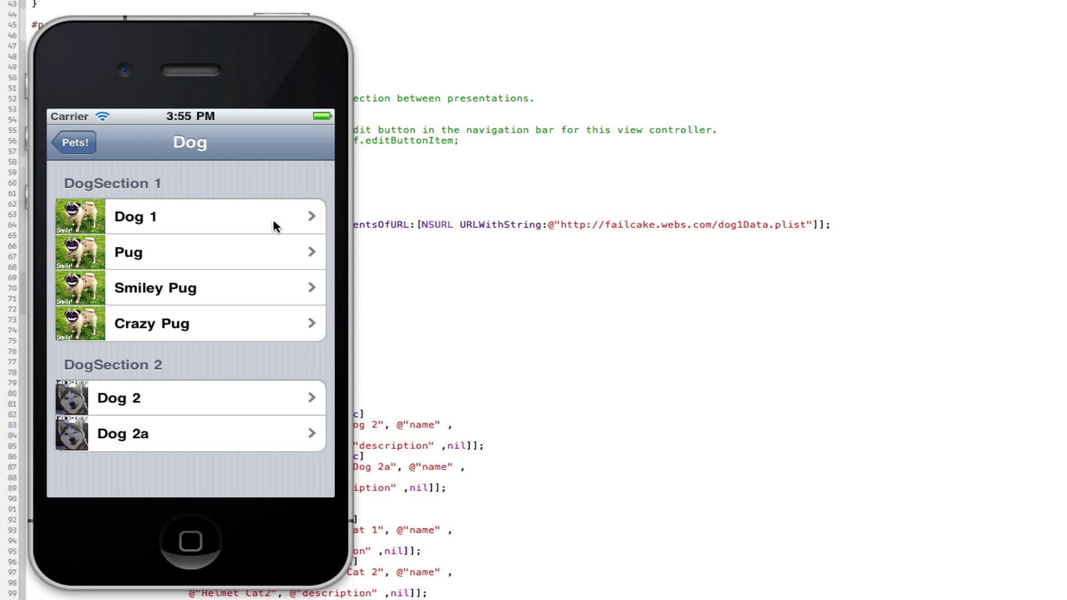
mouse_move(130, 234)
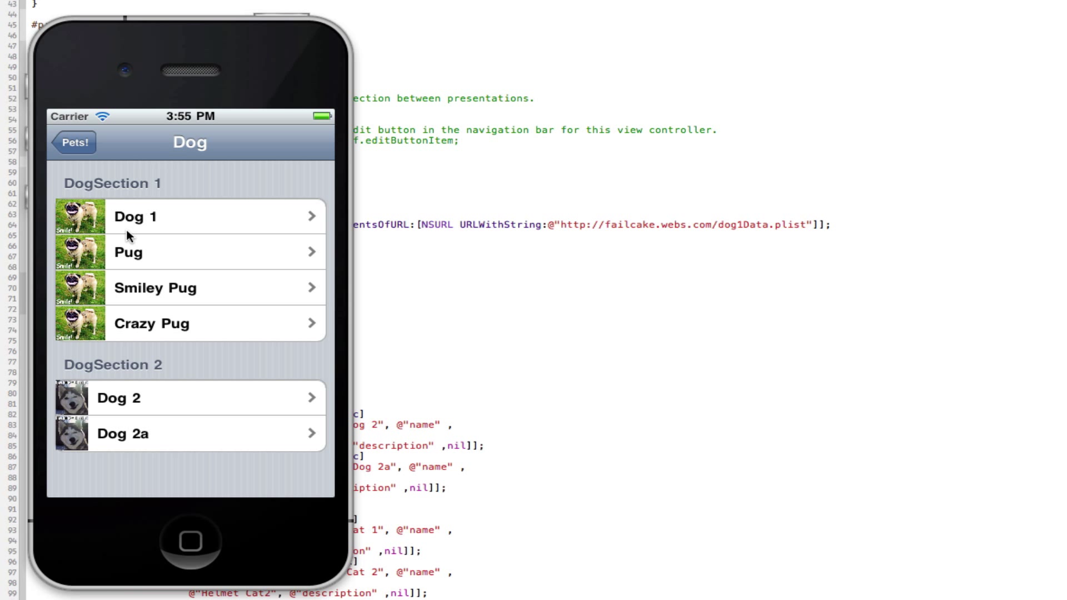
mouse_move(171, 208)
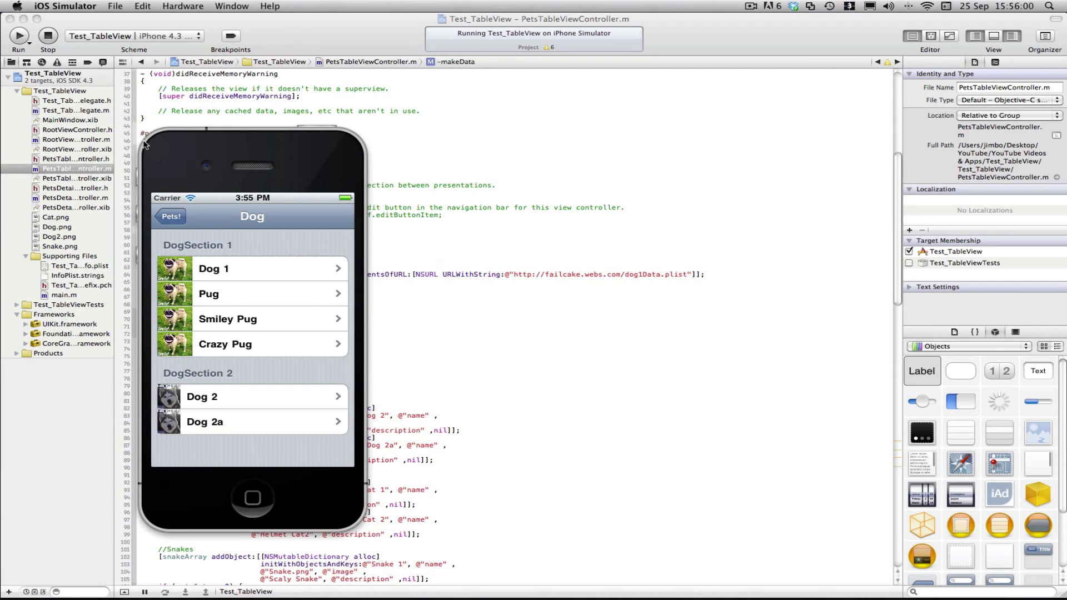
mouse_move(212, 134)
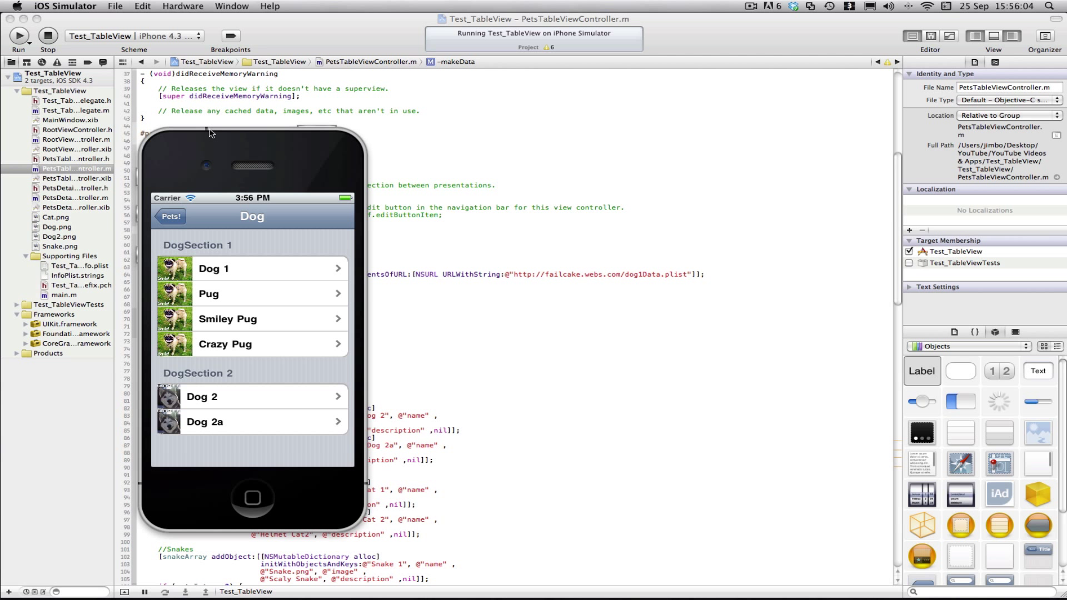
mouse_move(412, 206)
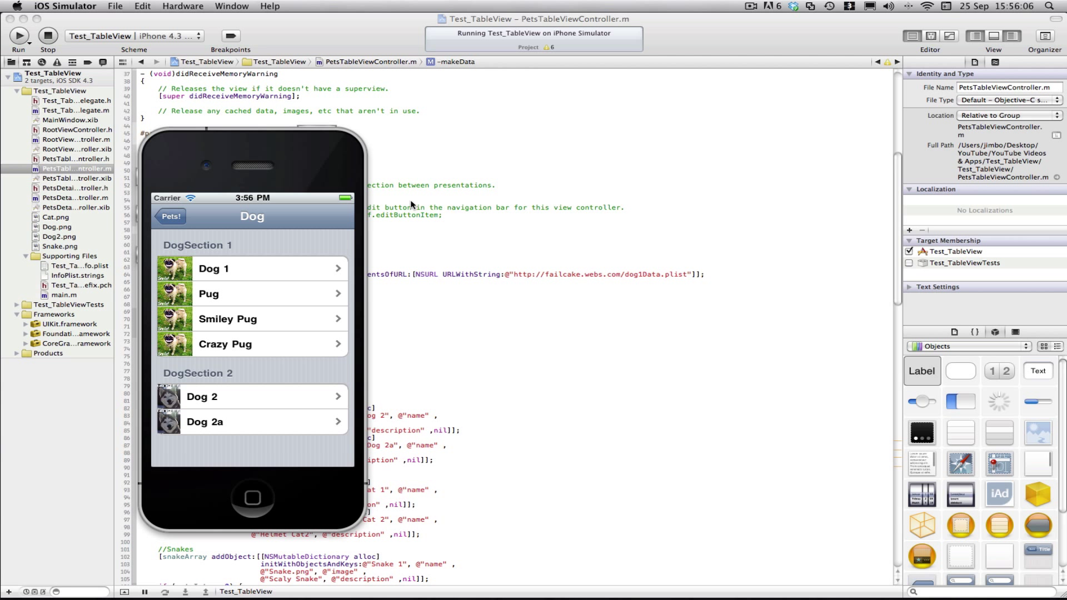
mouse_move(314, 315)
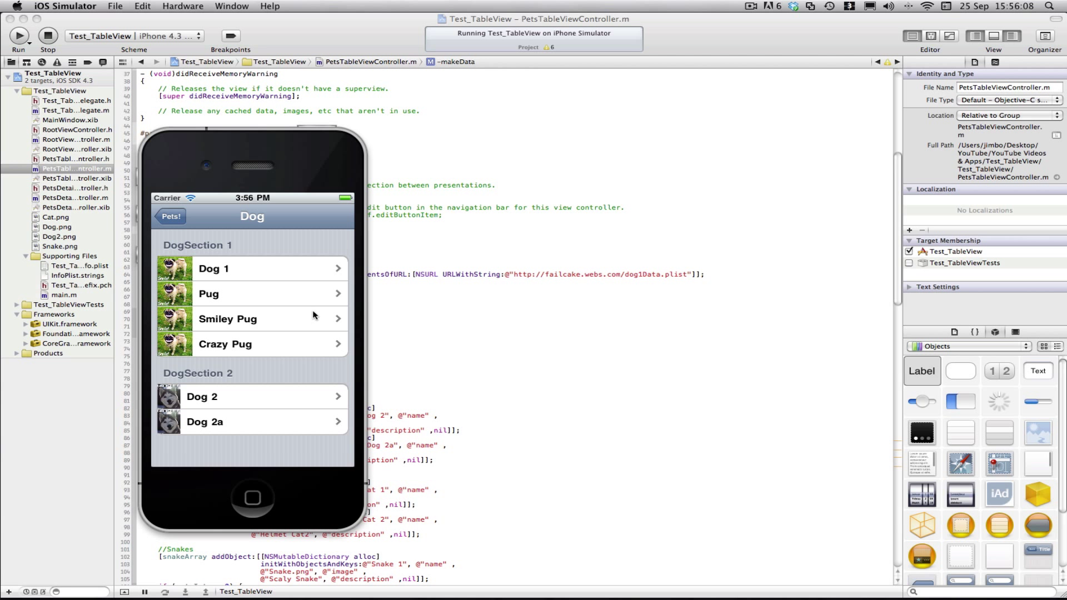